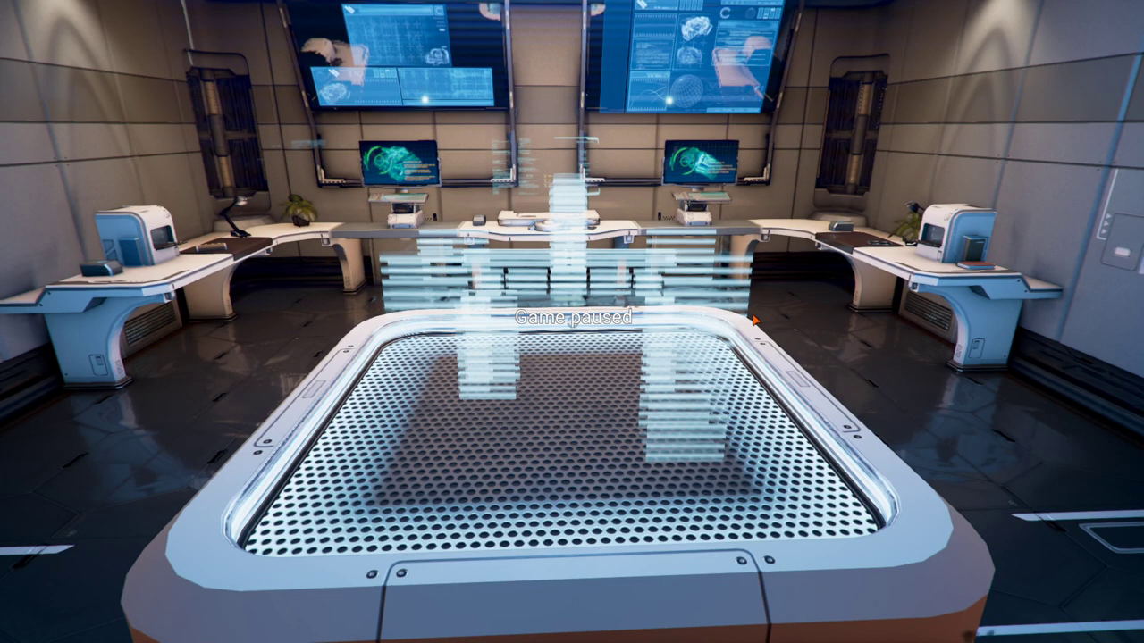
mouse_move(654, 318)
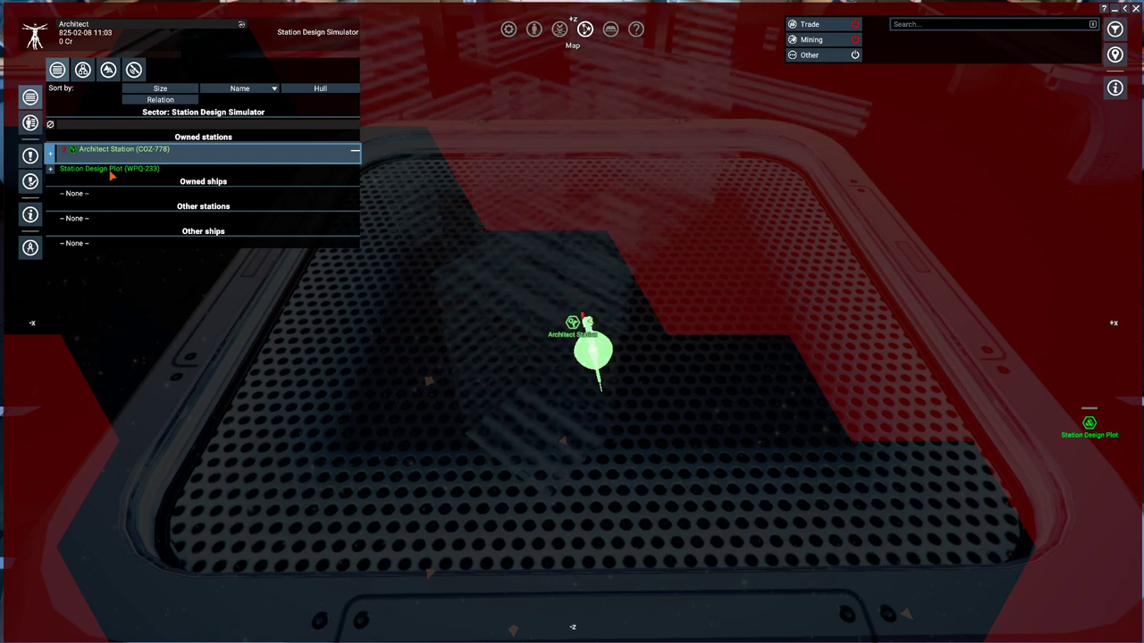
Create an enlarged 6×6×6 km plot and buy it at the centre of the simulator table.
left_click(109, 168)
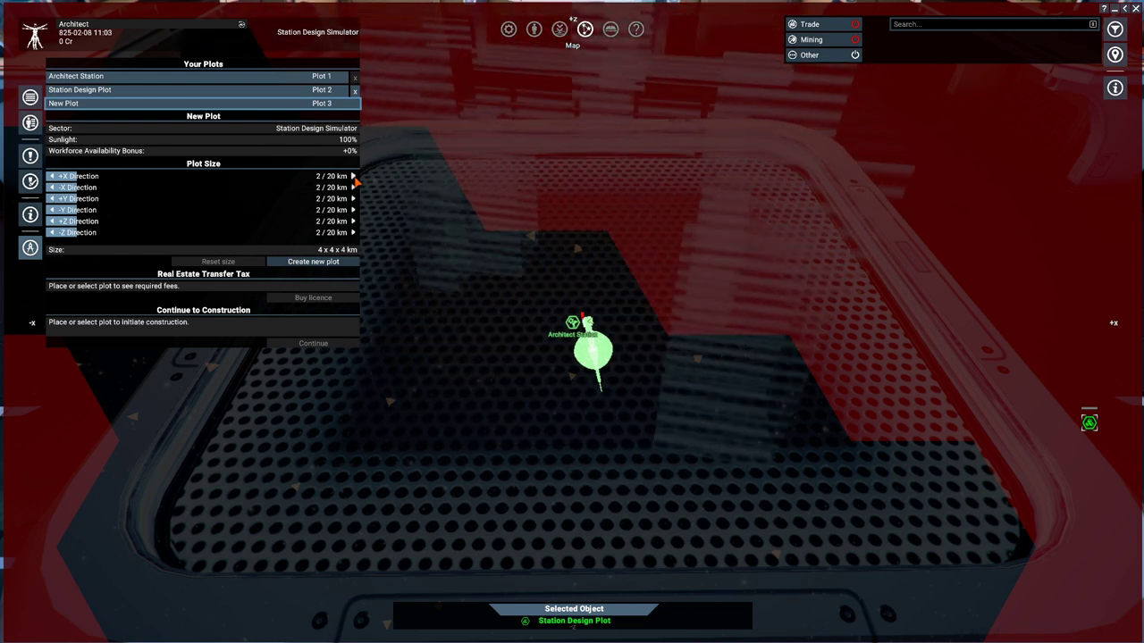
left_click(354, 177)
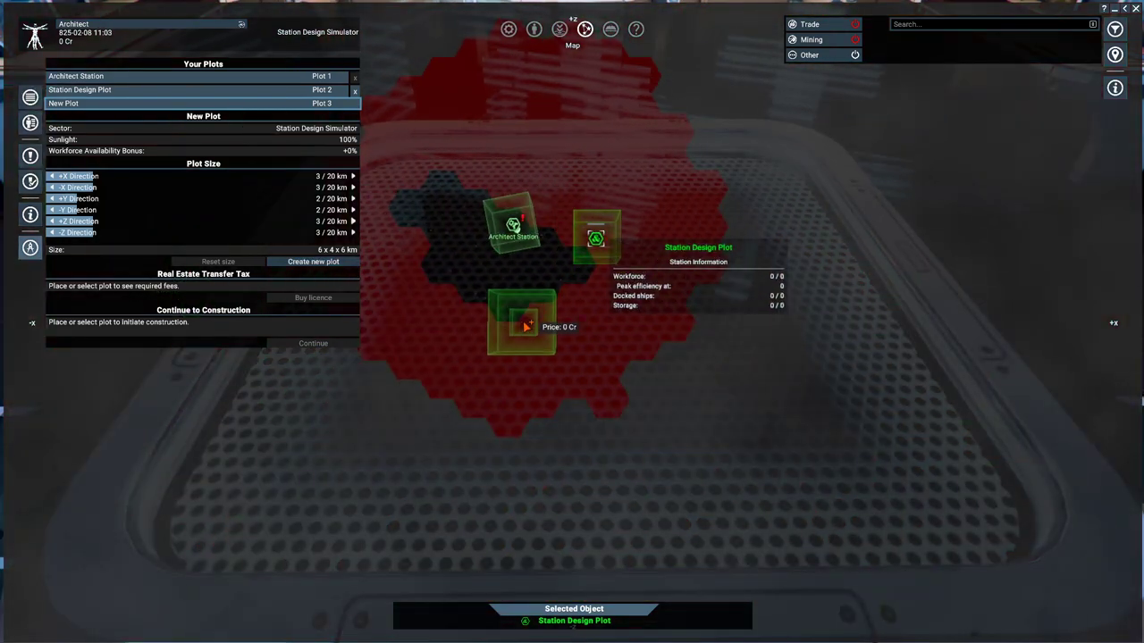
left_click(312, 261)
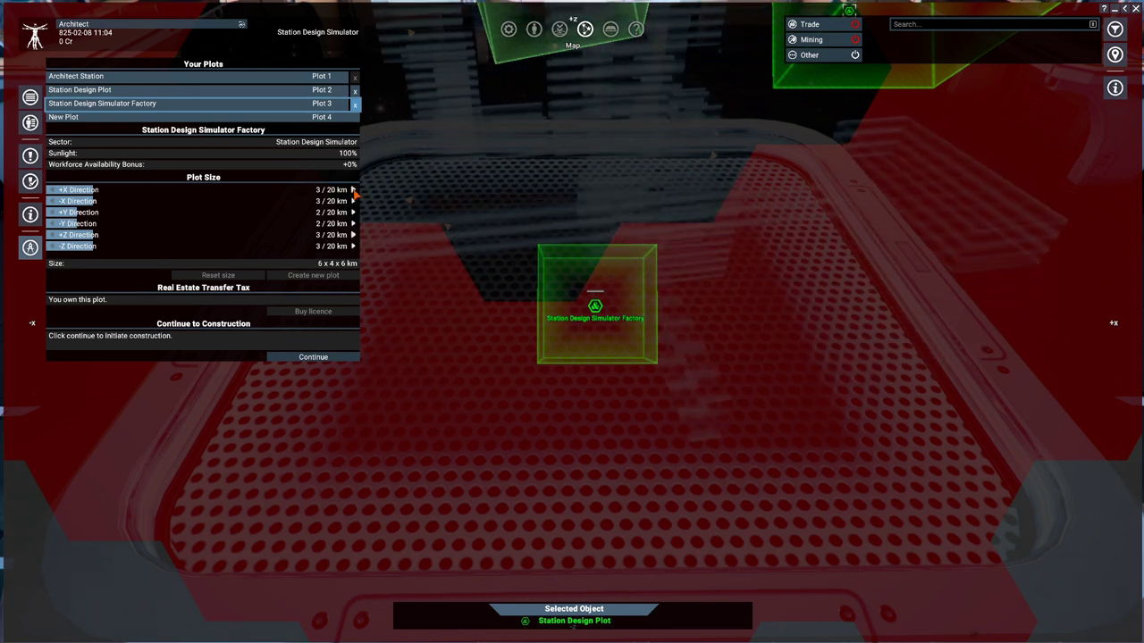
Replace it with a default-size 4×4×4 km plot bought at the table centre.
left_click(354, 189)
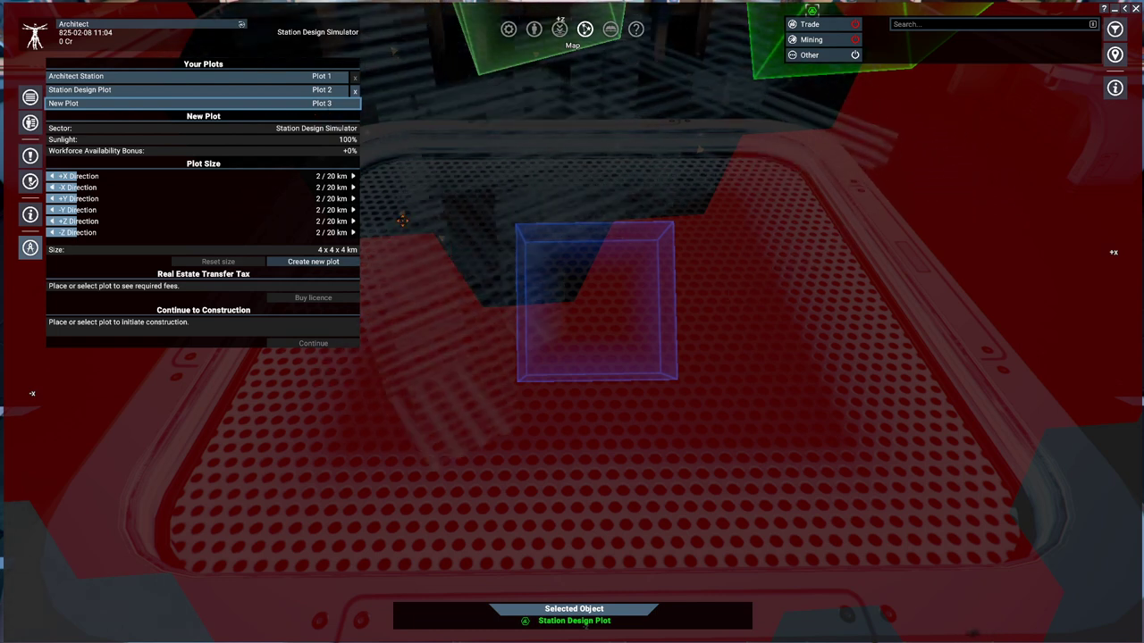
left_click(352, 177)
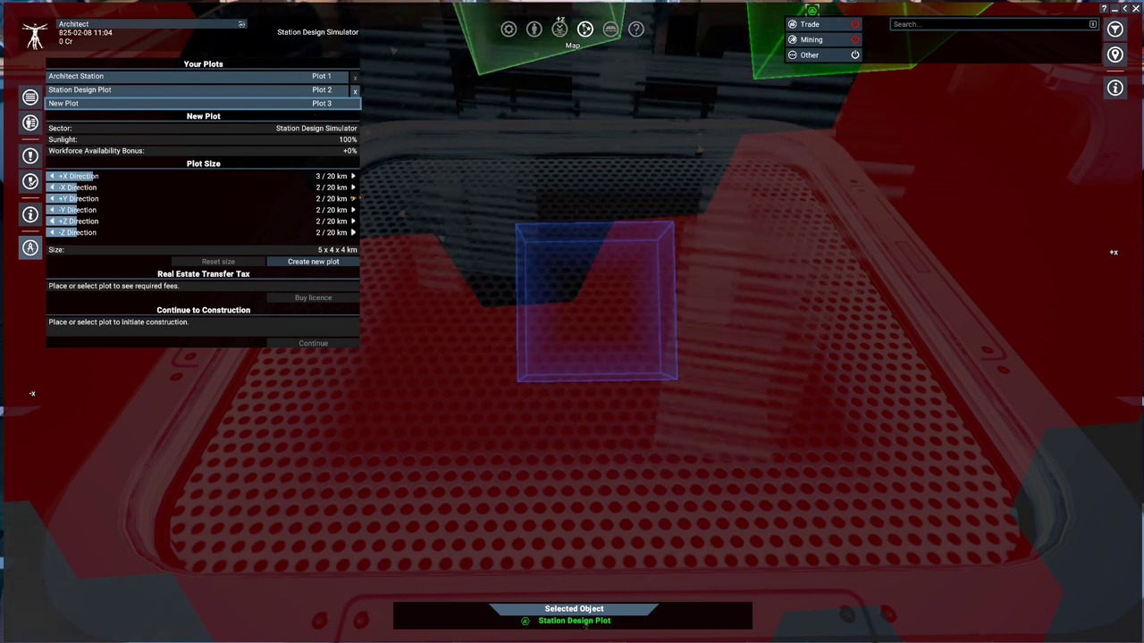
left_click(354, 187)
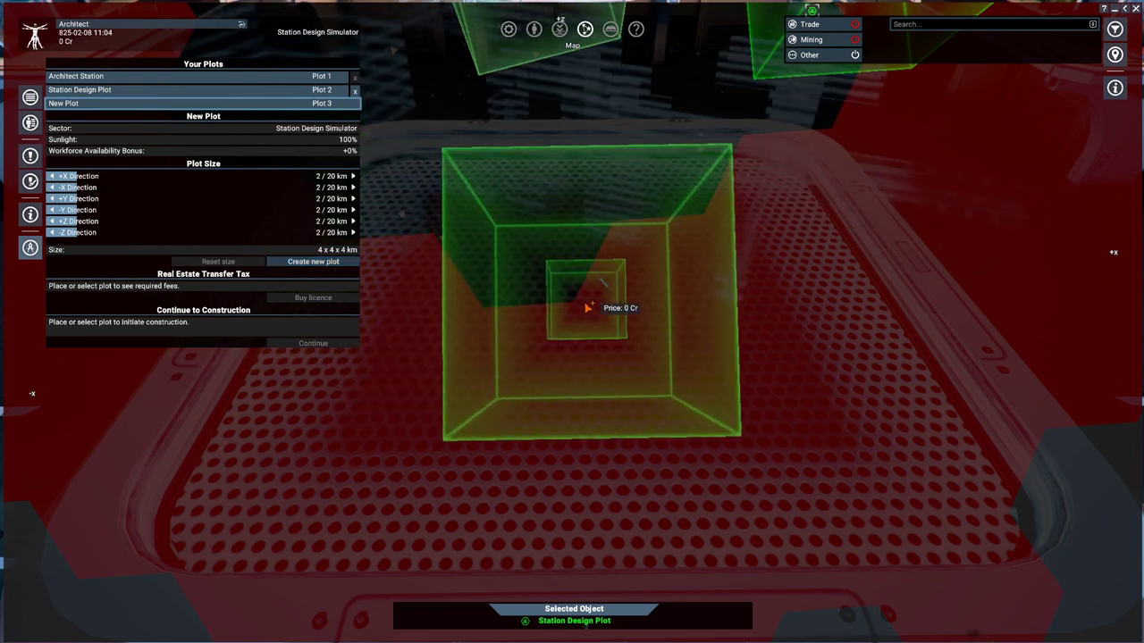
left_click(313, 261)
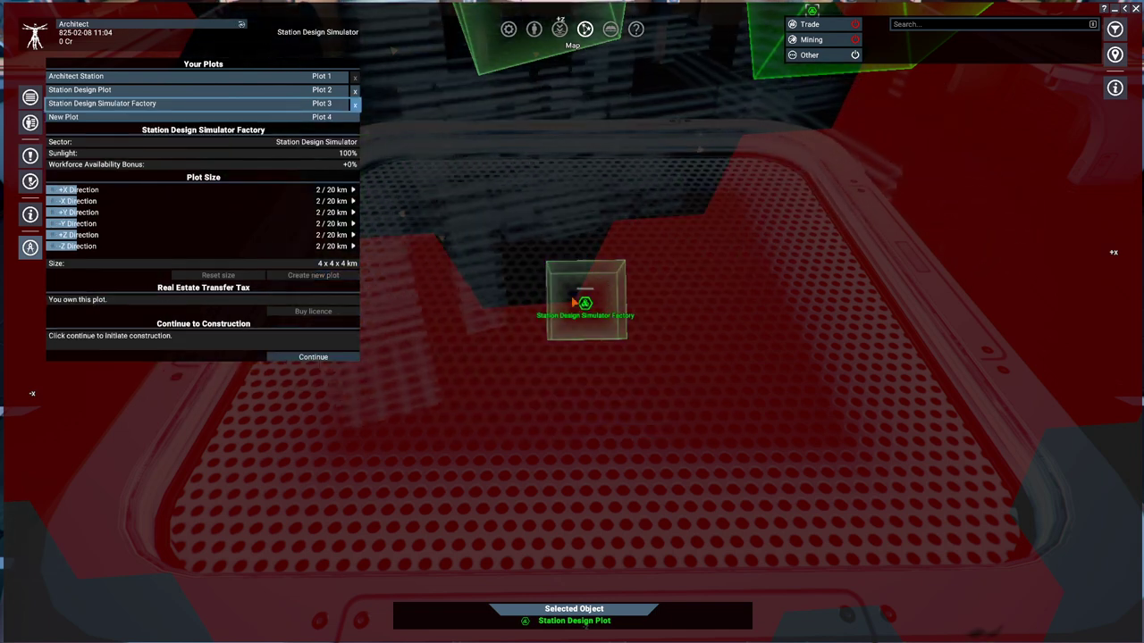
Enter the construction planner, filter Defence Modules to Paranid and pick the Administrative Centre.
left_click(313, 357)
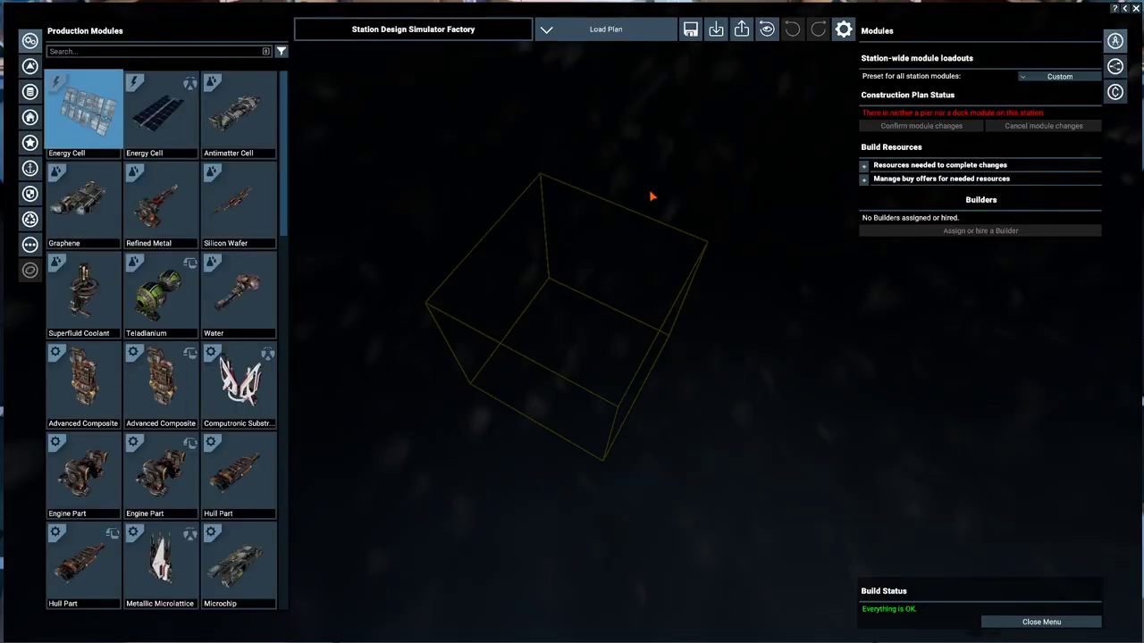
left_click_drag(650, 197, 744, 297)
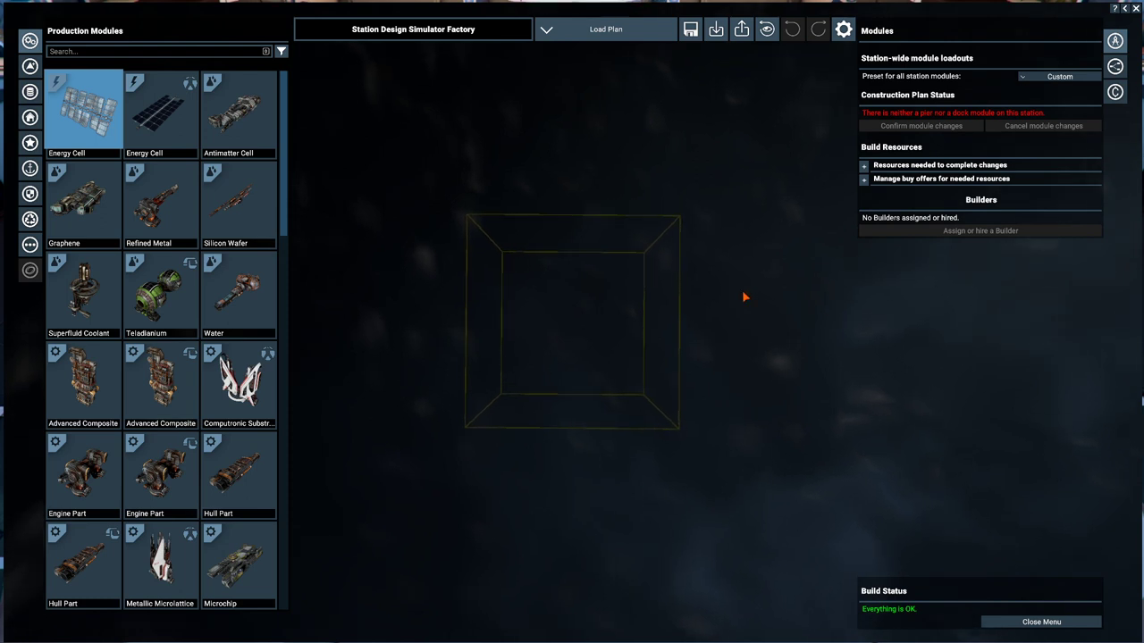
mouse_move(597, 357)
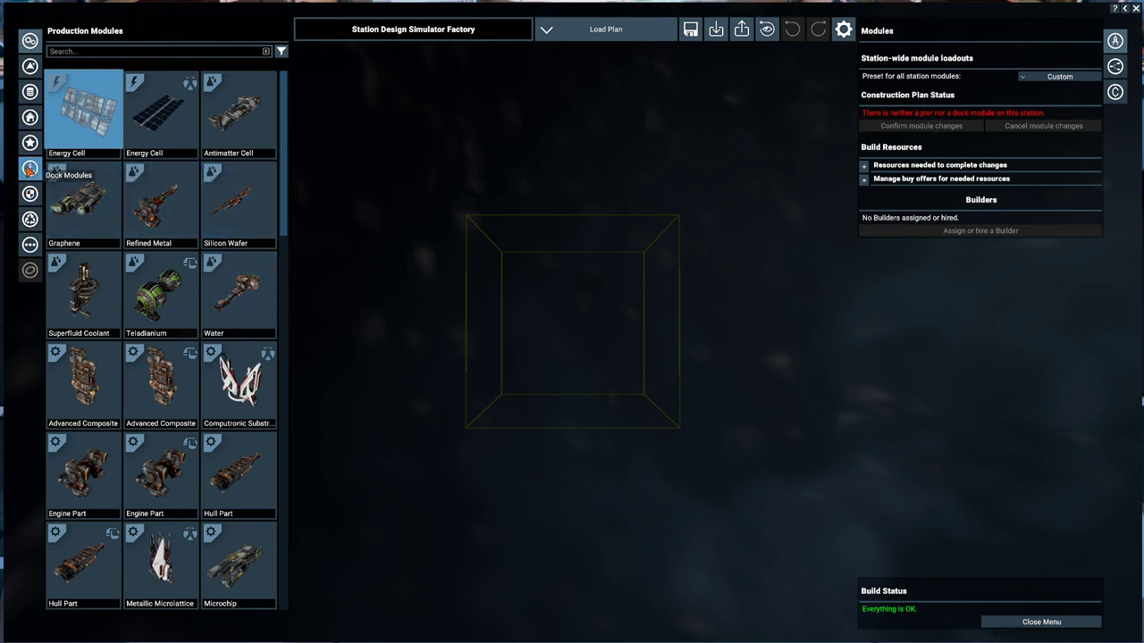
left_click(28, 67)
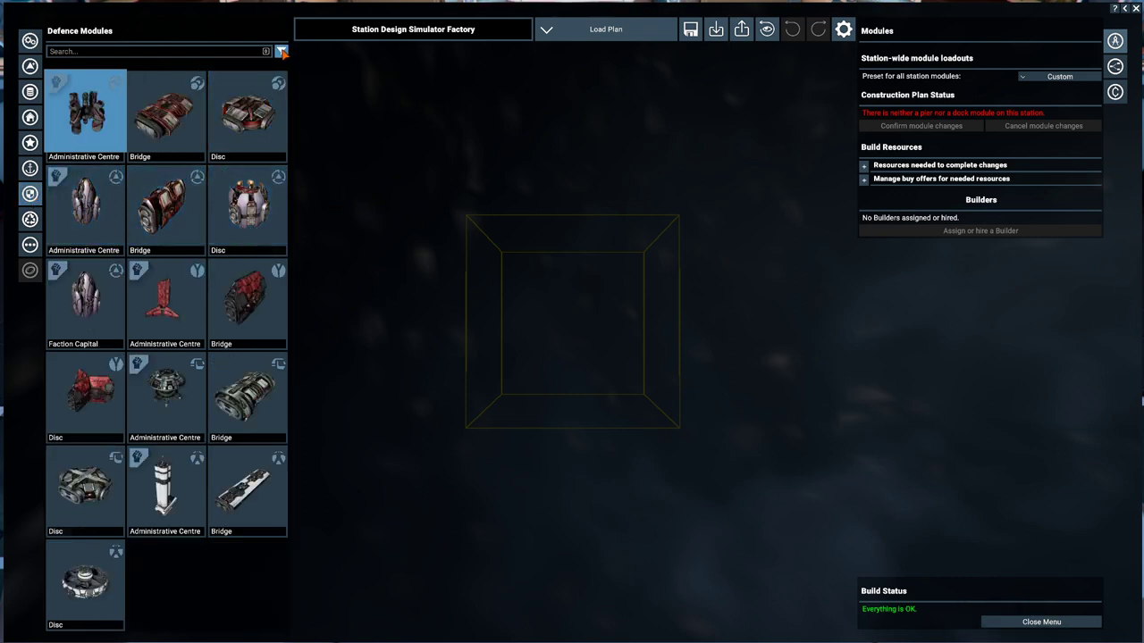
left_click(281, 50)
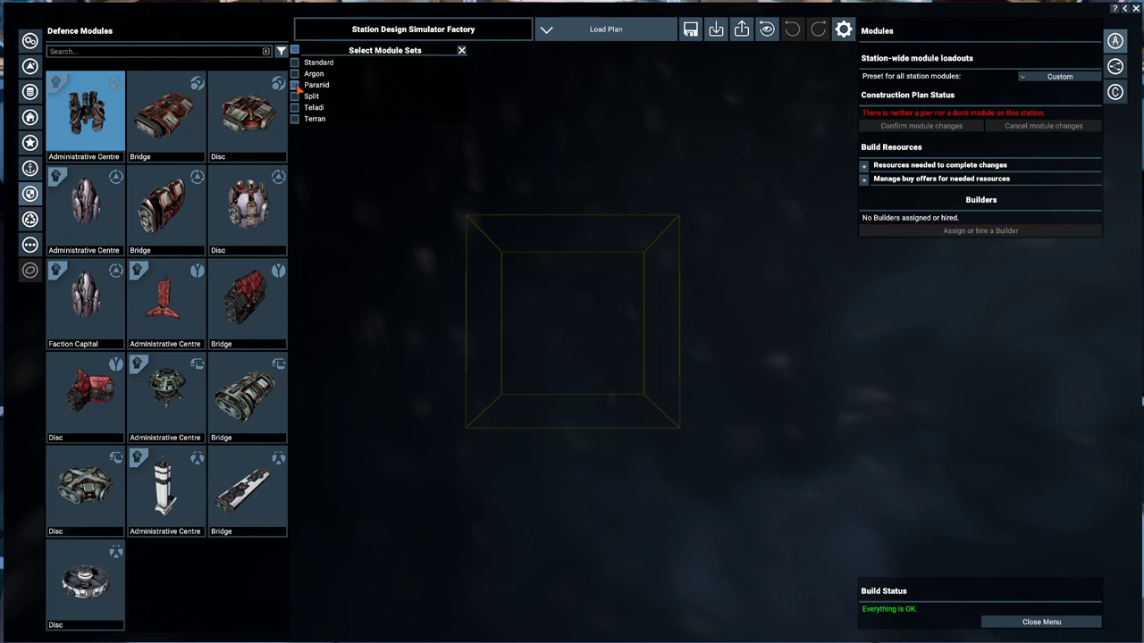
left_click(296, 84)
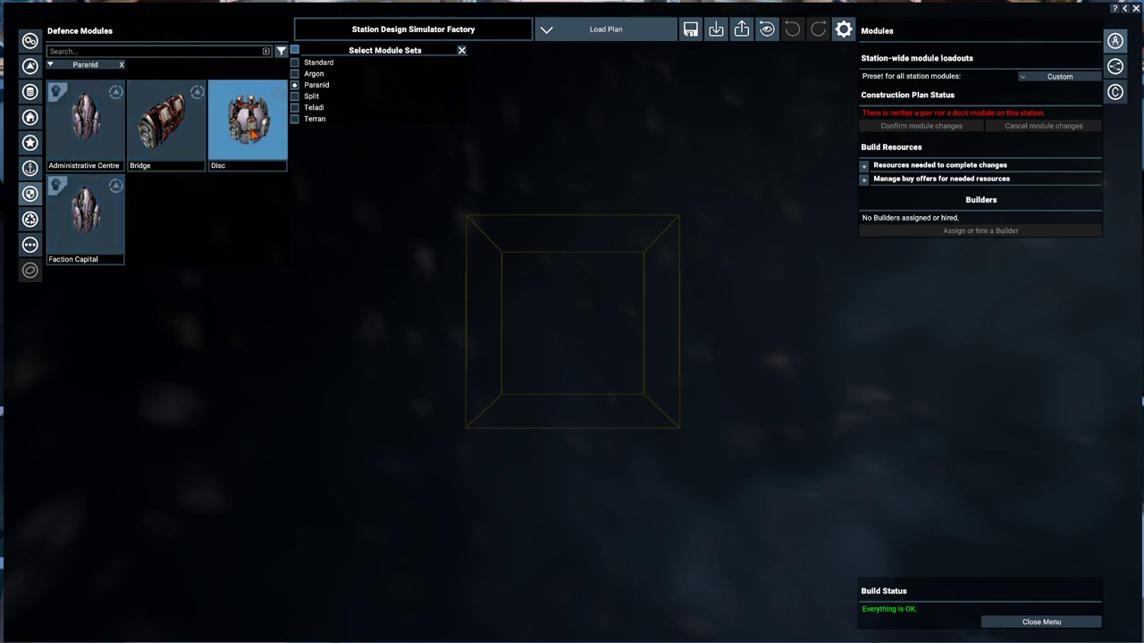
left_click(165, 122)
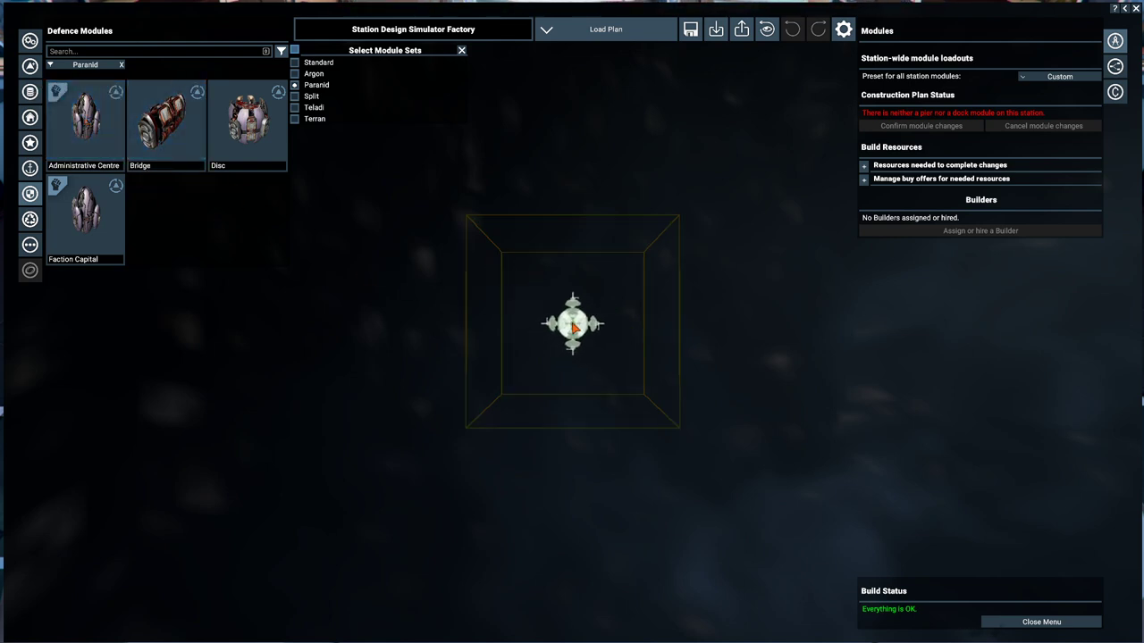
Place the Paranid administrative centre and choose a disc defence platform to add.
left_click(84, 122)
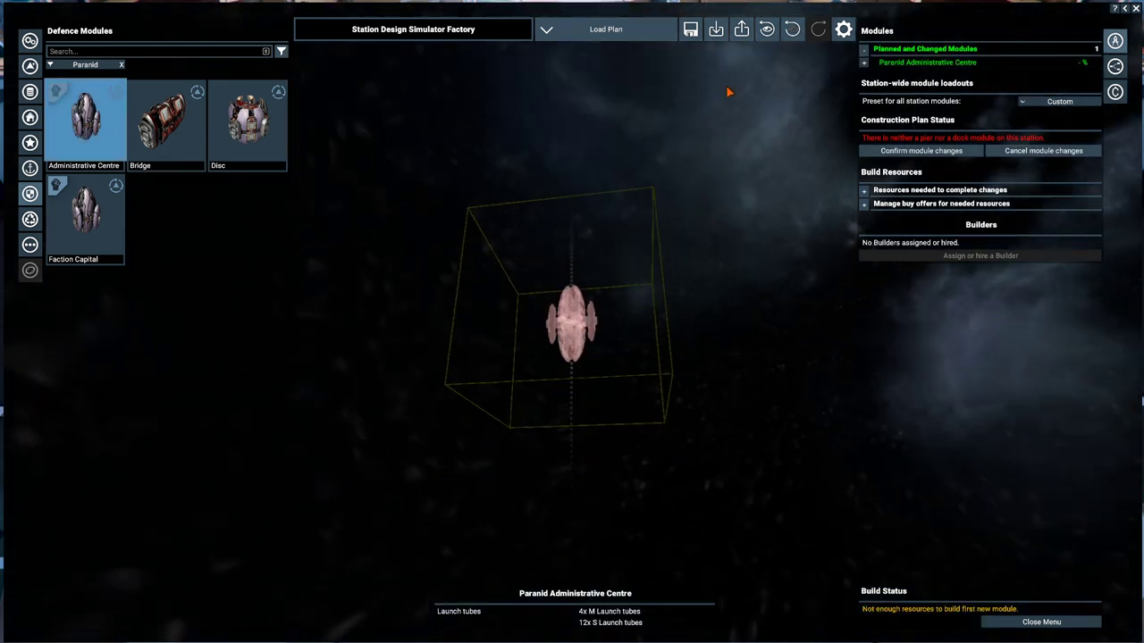
left_click_drag(727, 93, 759, 384)
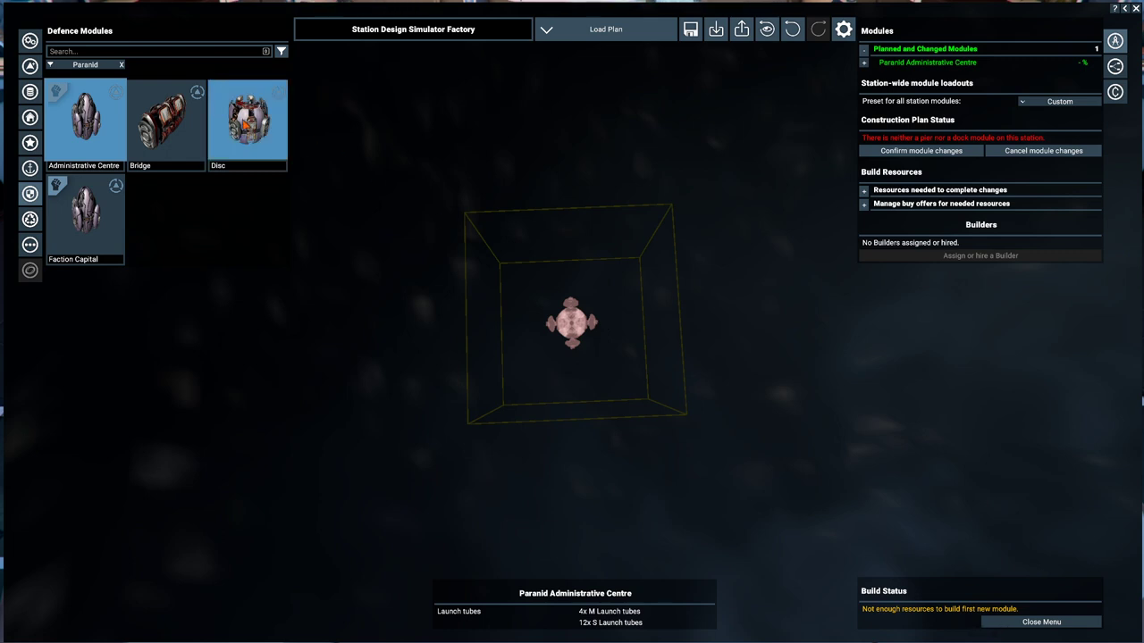
left_click(246, 122)
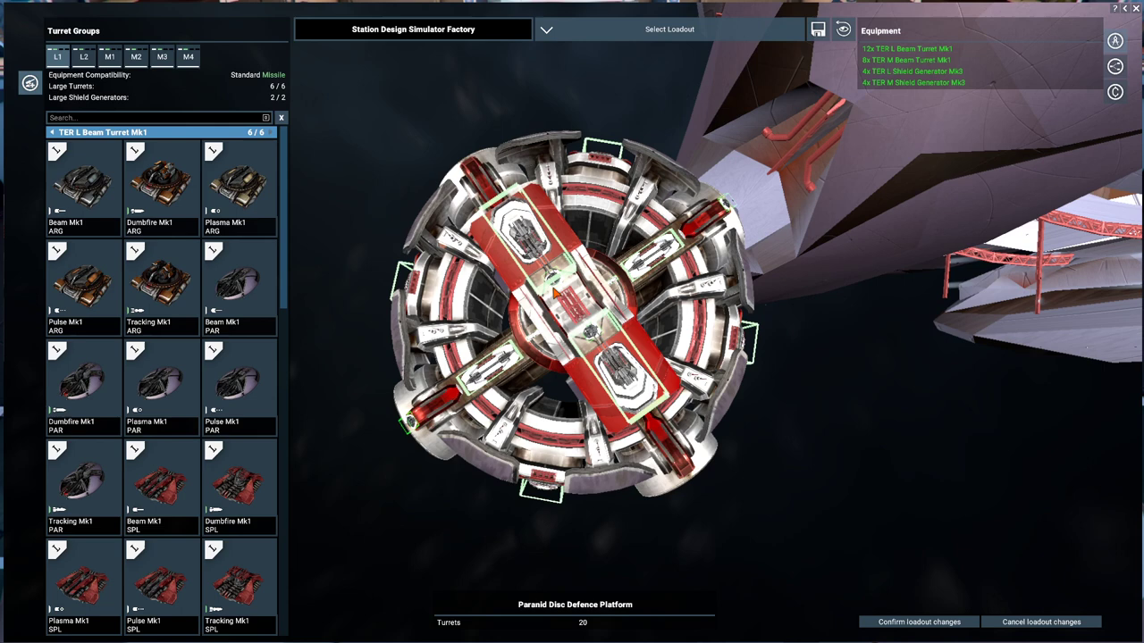
mouse_move(404, 343)
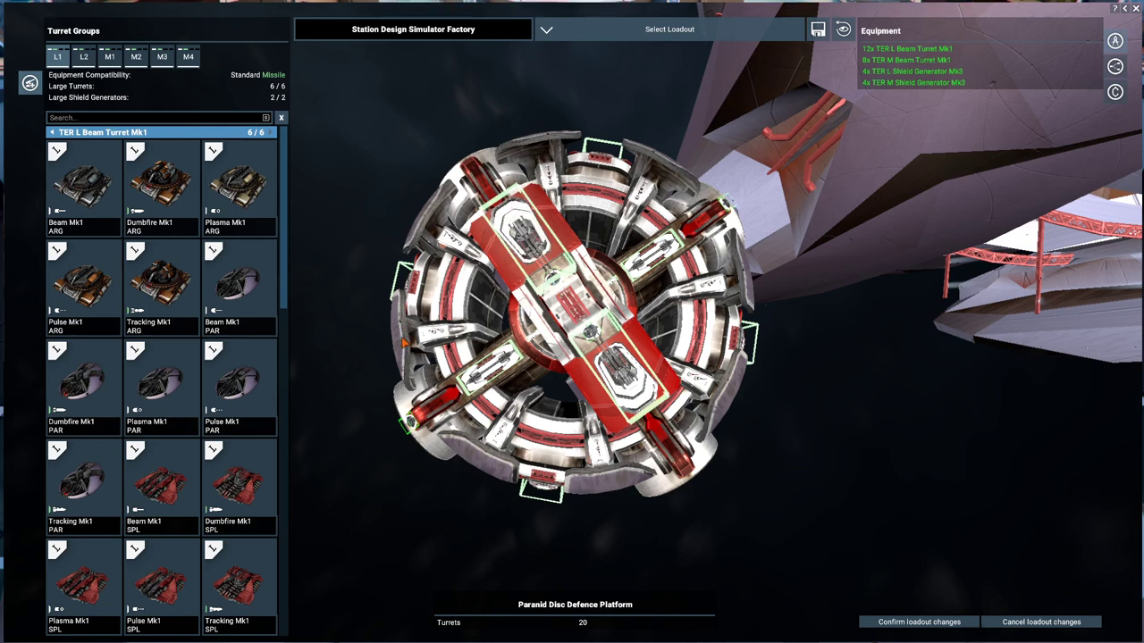
mouse_move(318, 390)
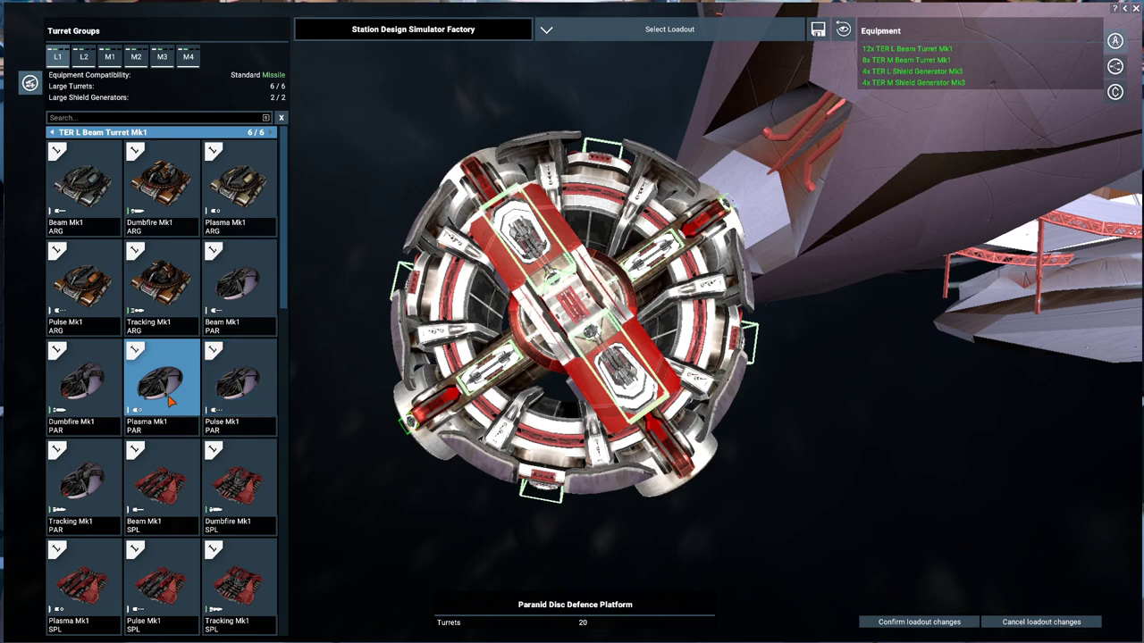
Fit PAR Plasma Mk1 turrets to the platform's large slots, checking the M1 group.
left_click(161, 376)
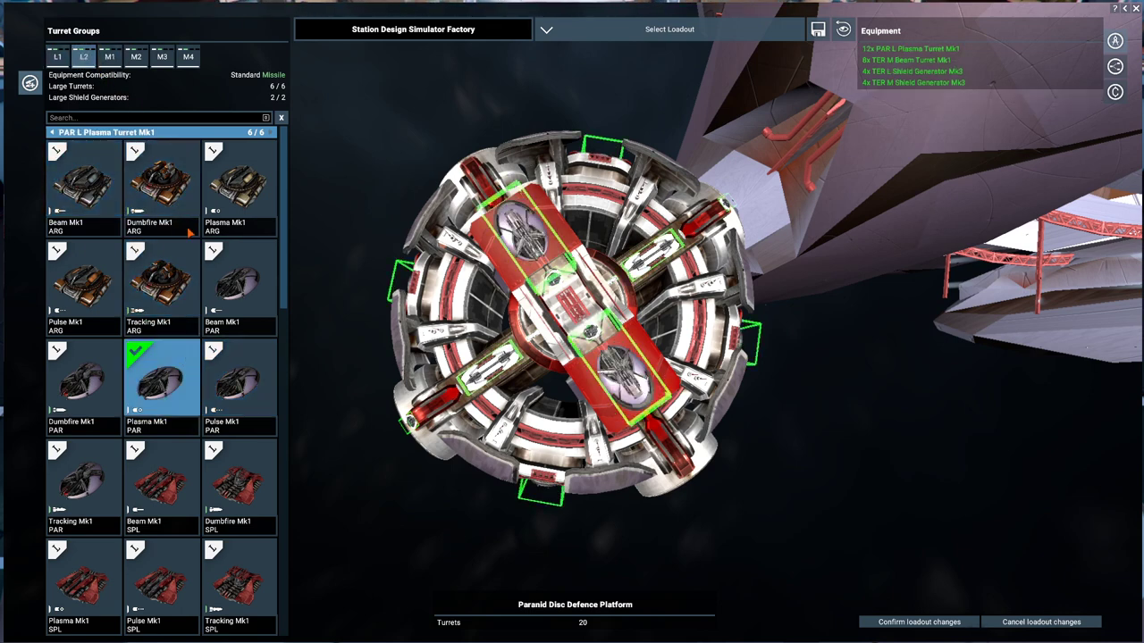
left_click(109, 55)
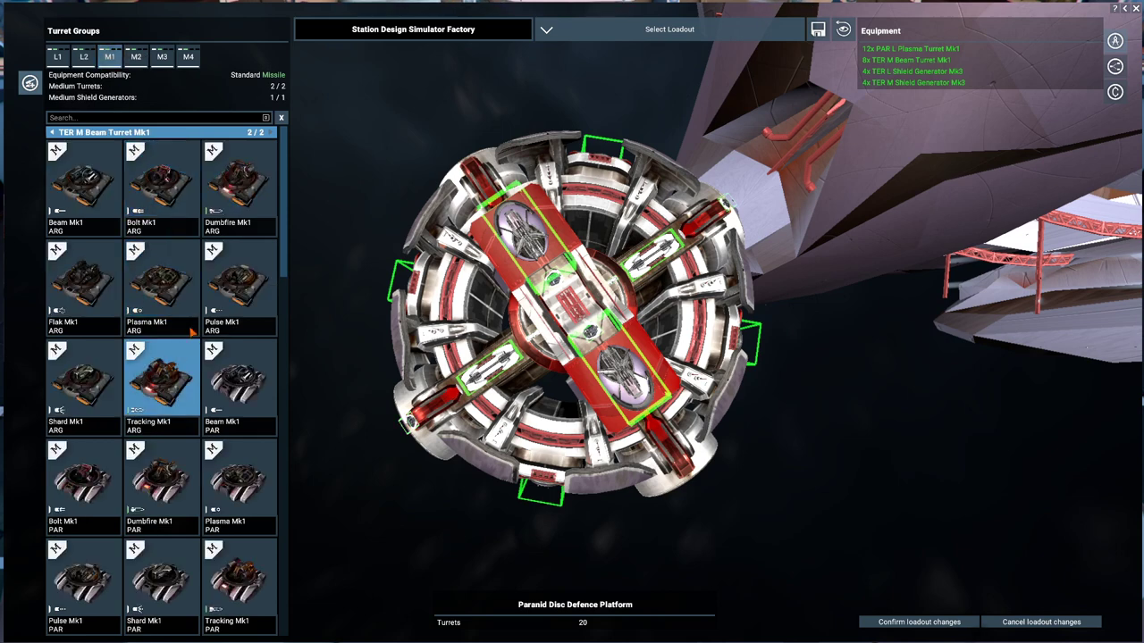
scroll("down", 3)
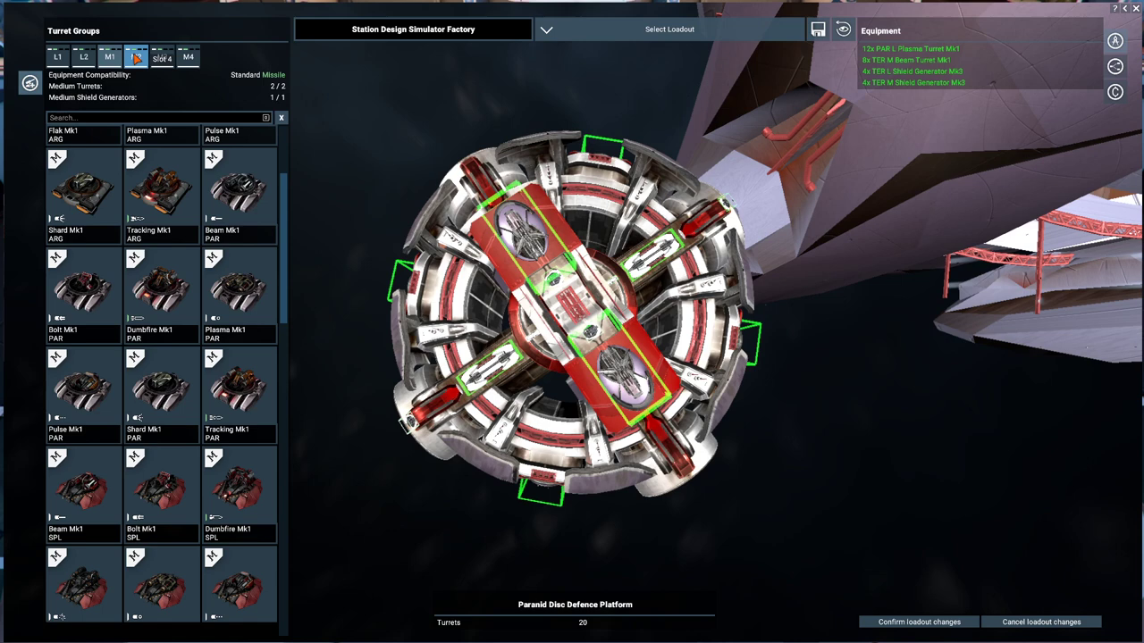
left_click(82, 56)
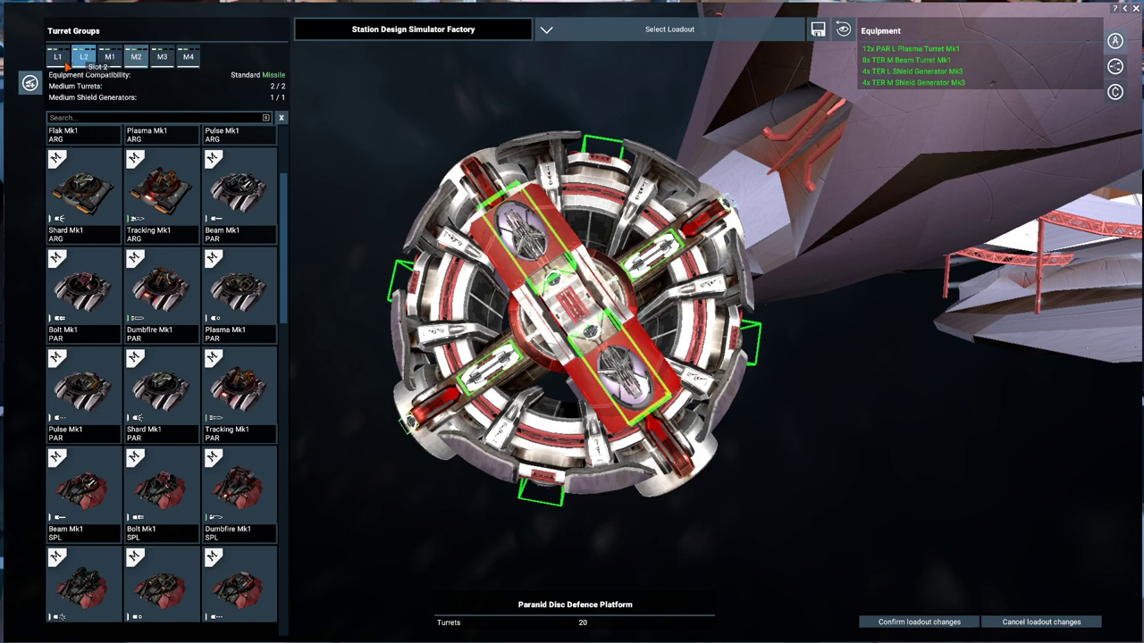
left_click(57, 55)
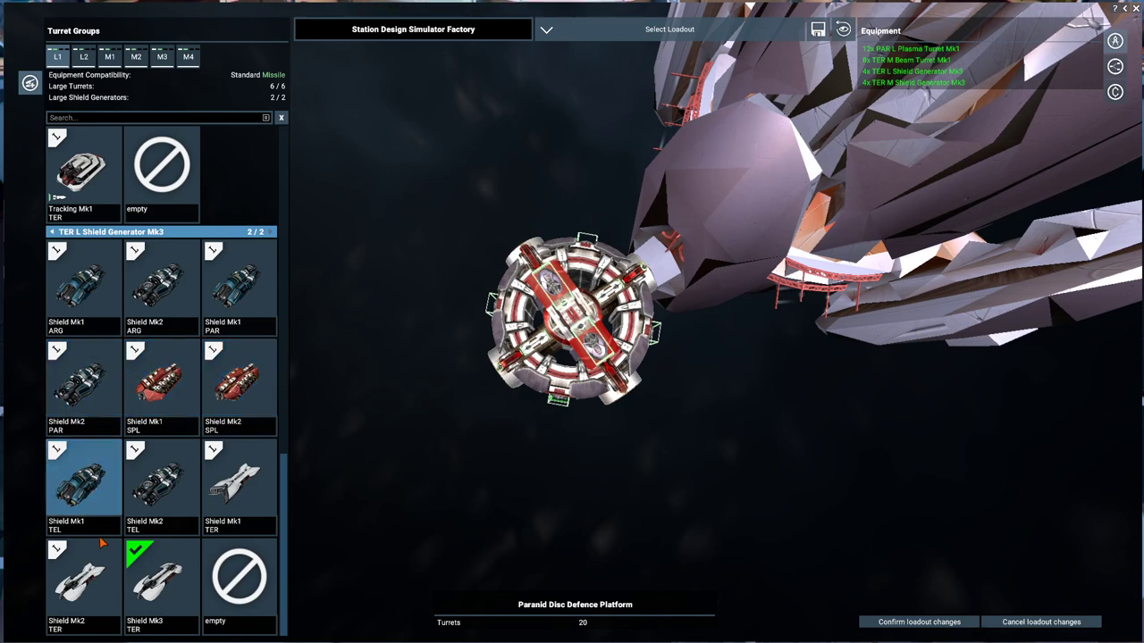
Equip Teladi Shield Mk2 large generators on L1 and move through L2 to the M1 group.
left_click(161, 384)
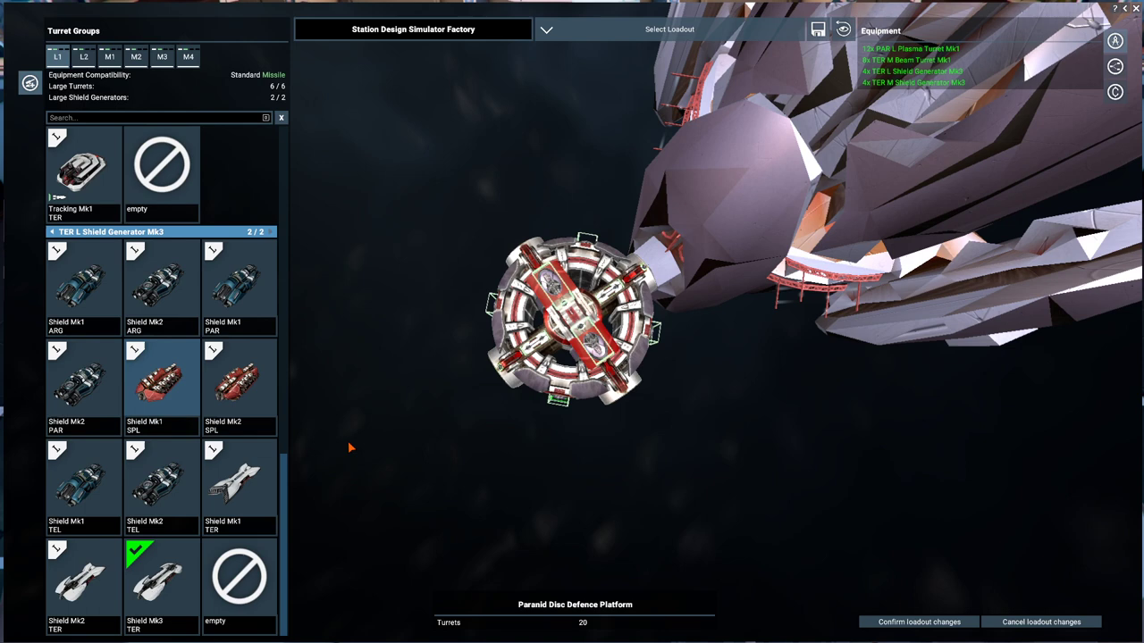
mouse_move(409, 411)
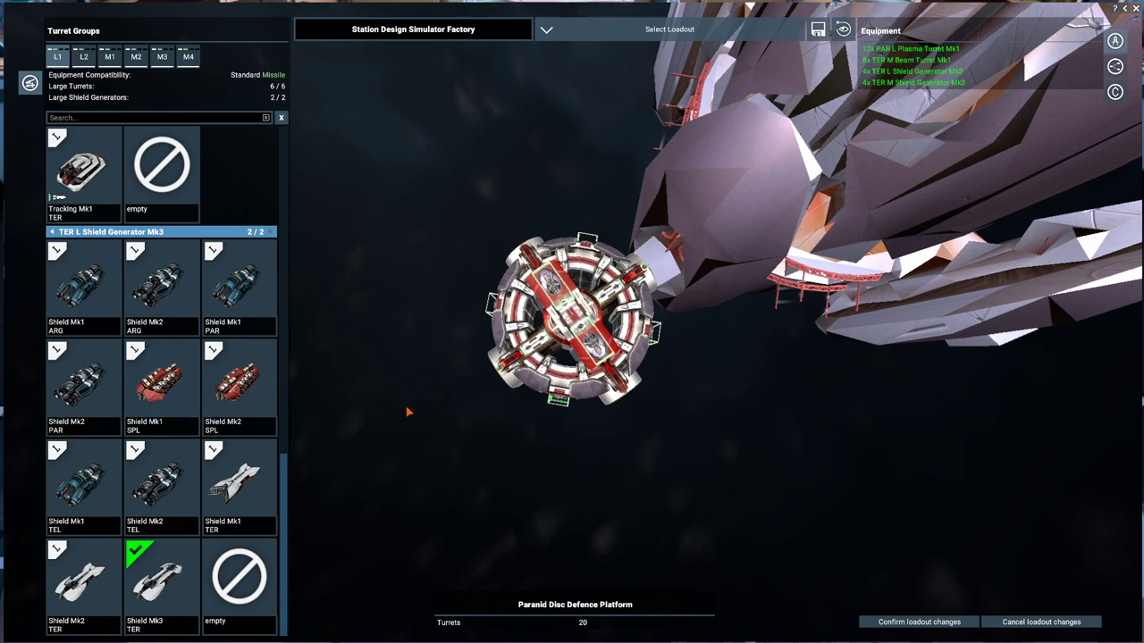
mouse_move(394, 411)
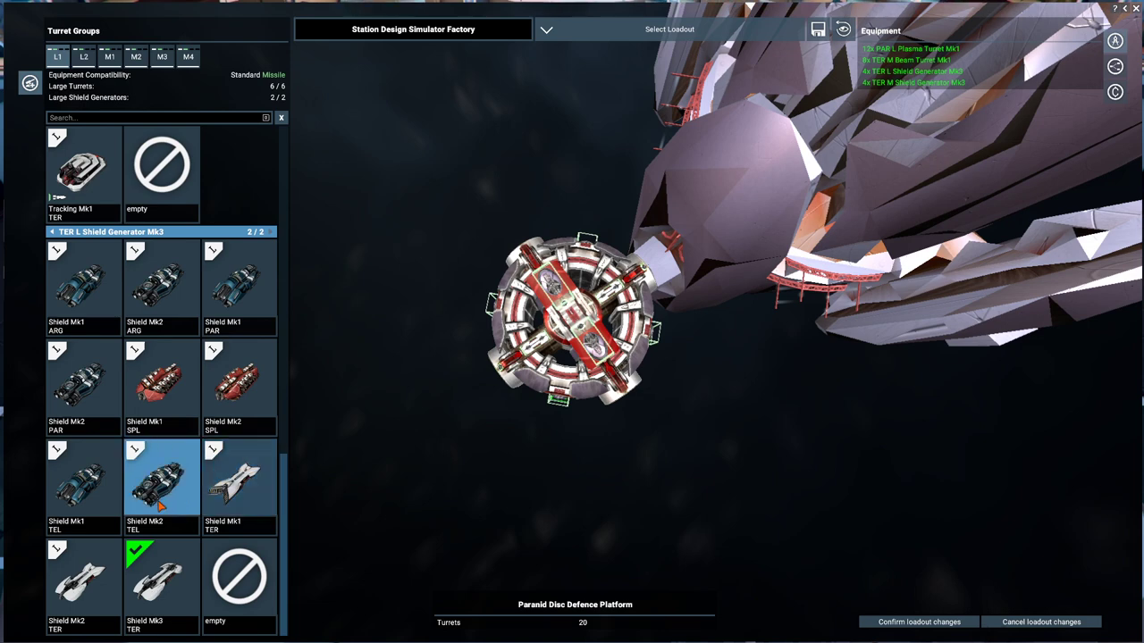
left_click(239, 479)
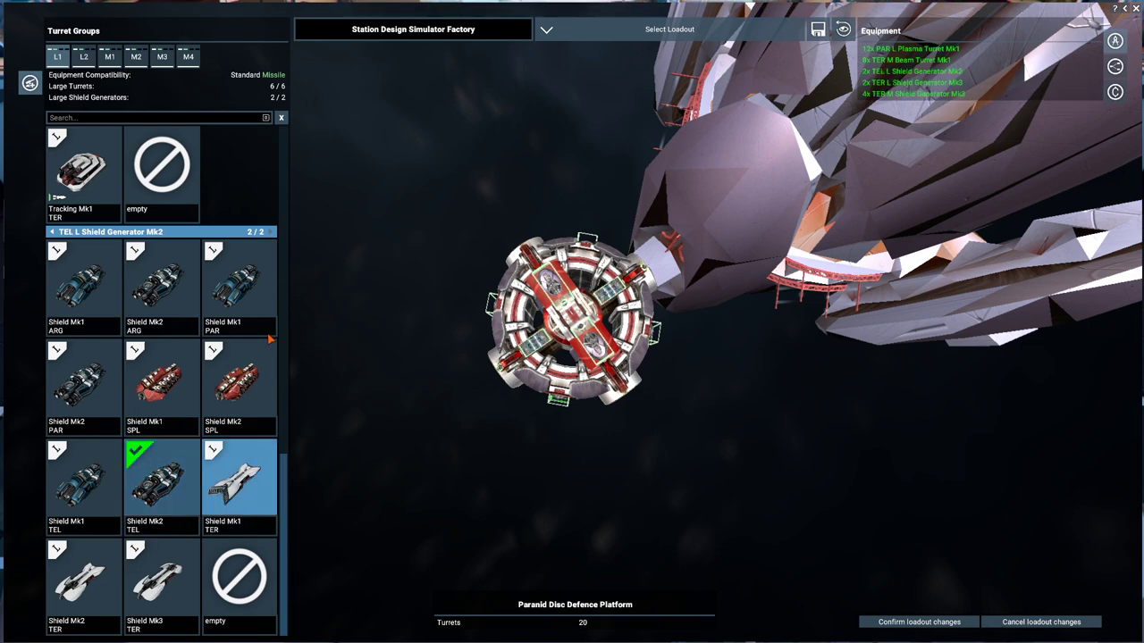
left_click(83, 55)
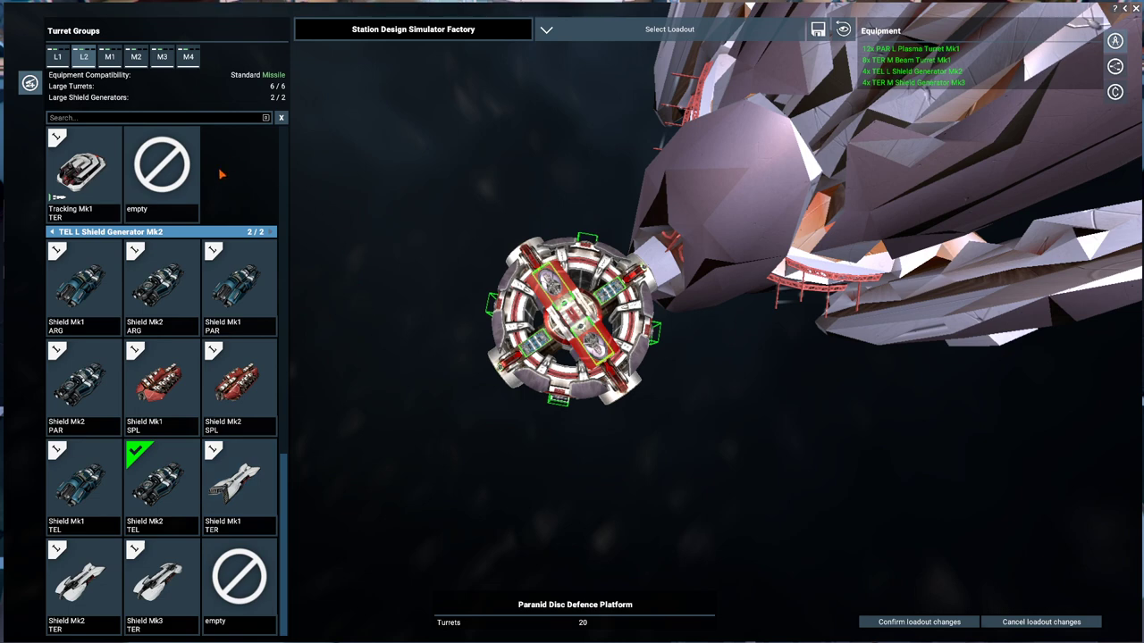
left_click(109, 55)
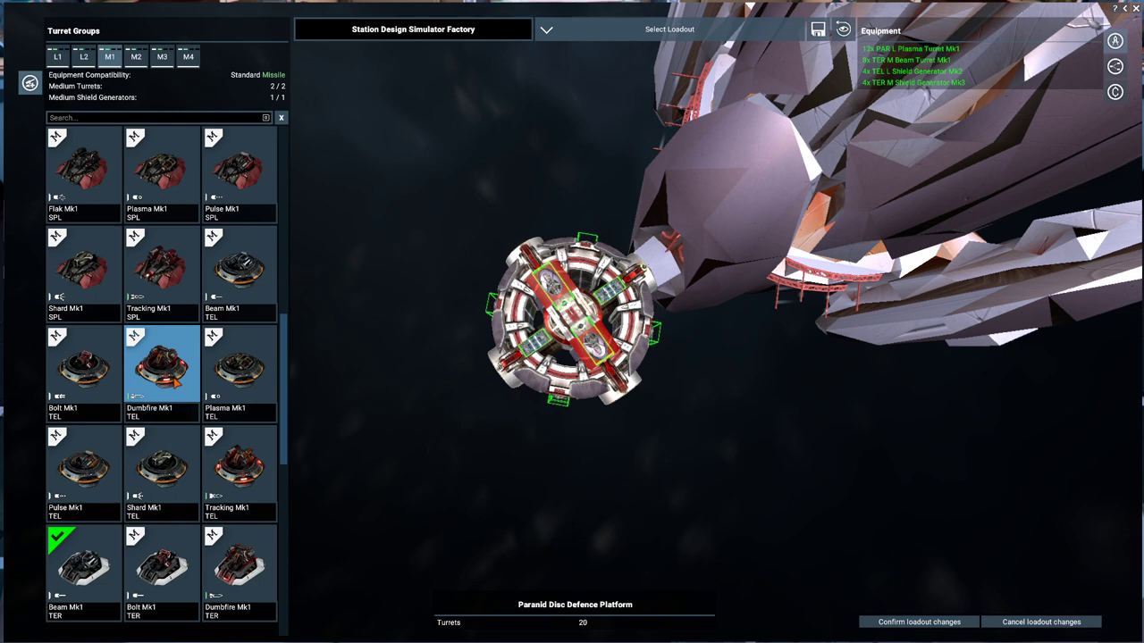
scroll("down", 3)
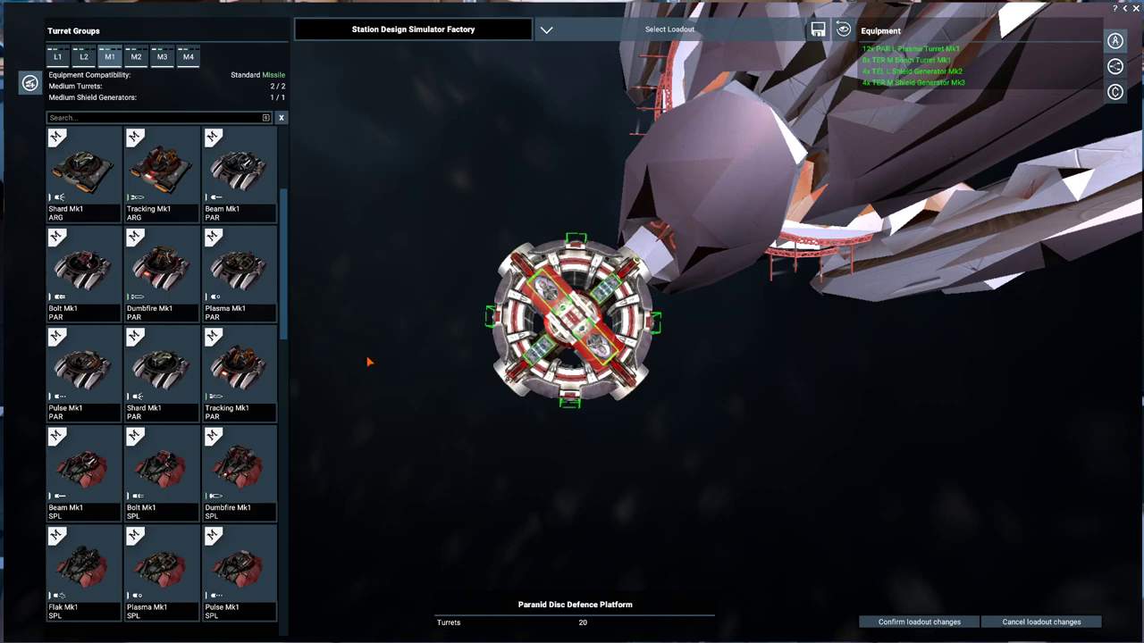
mouse_move(306, 347)
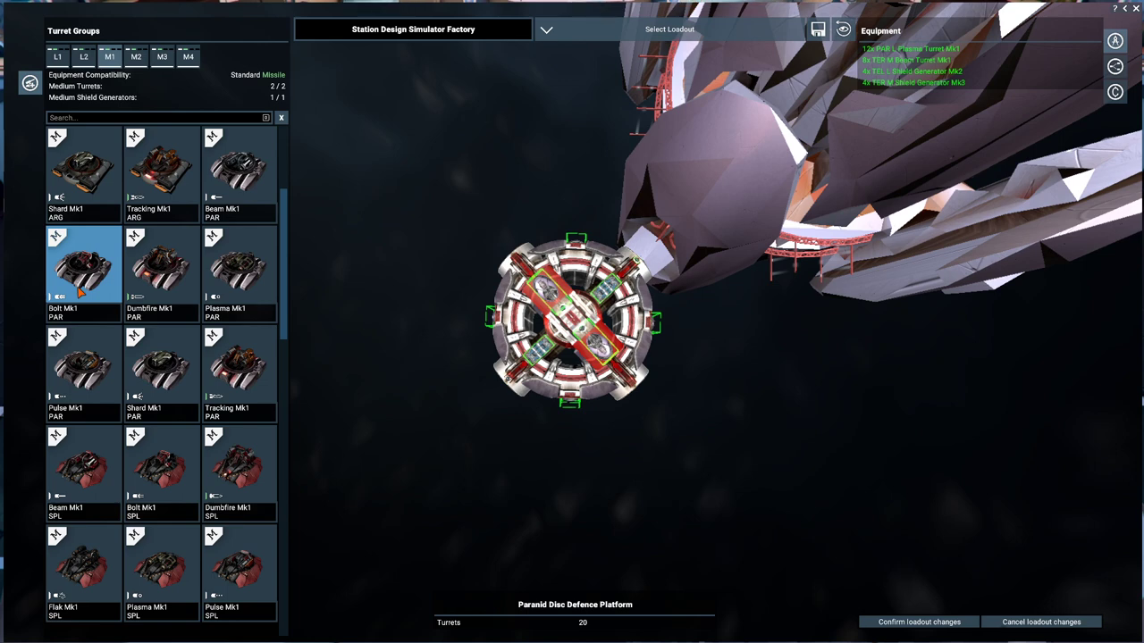
Equip Teladi Shard Mk1 medium turrets and a Teladi Mk2 medium shield generator.
left_click(161, 367)
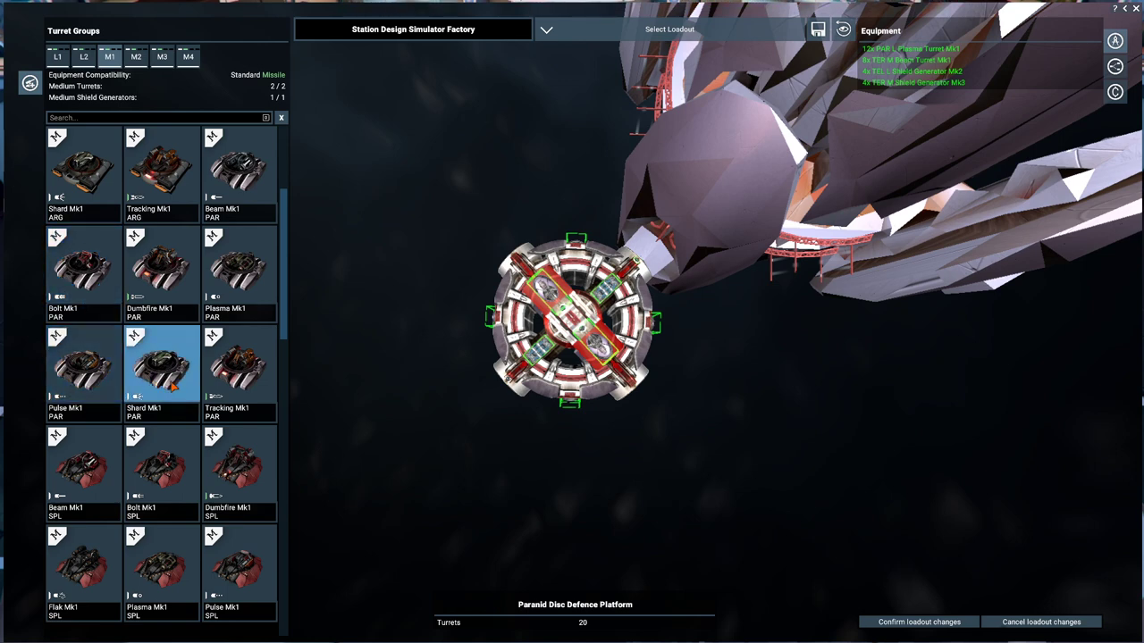
left_click(160, 366)
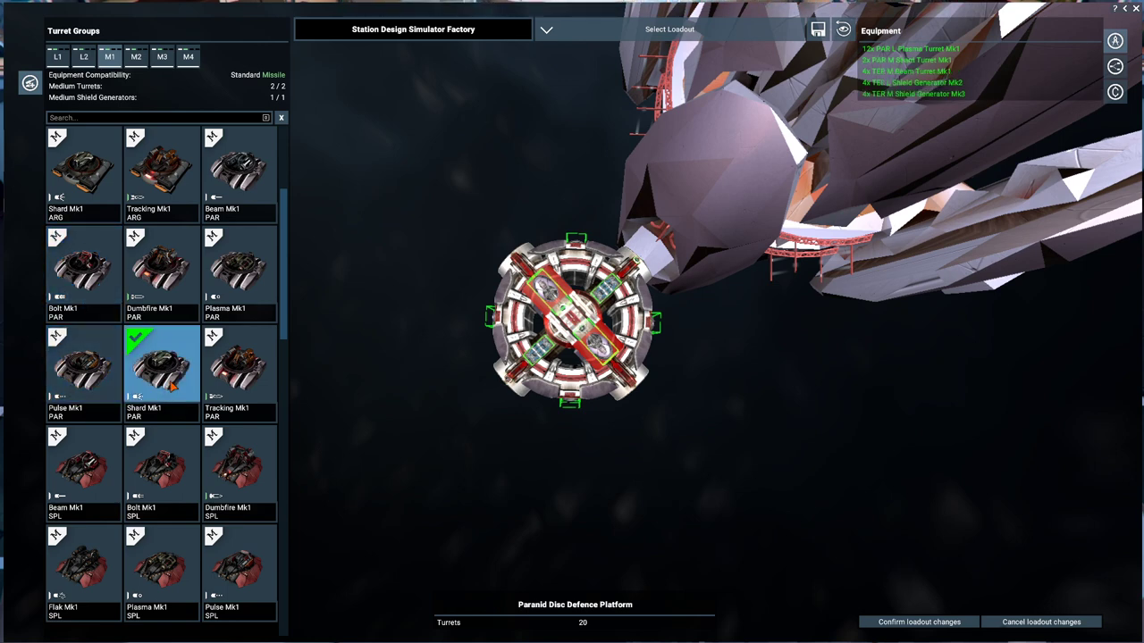
left_click(136, 55)
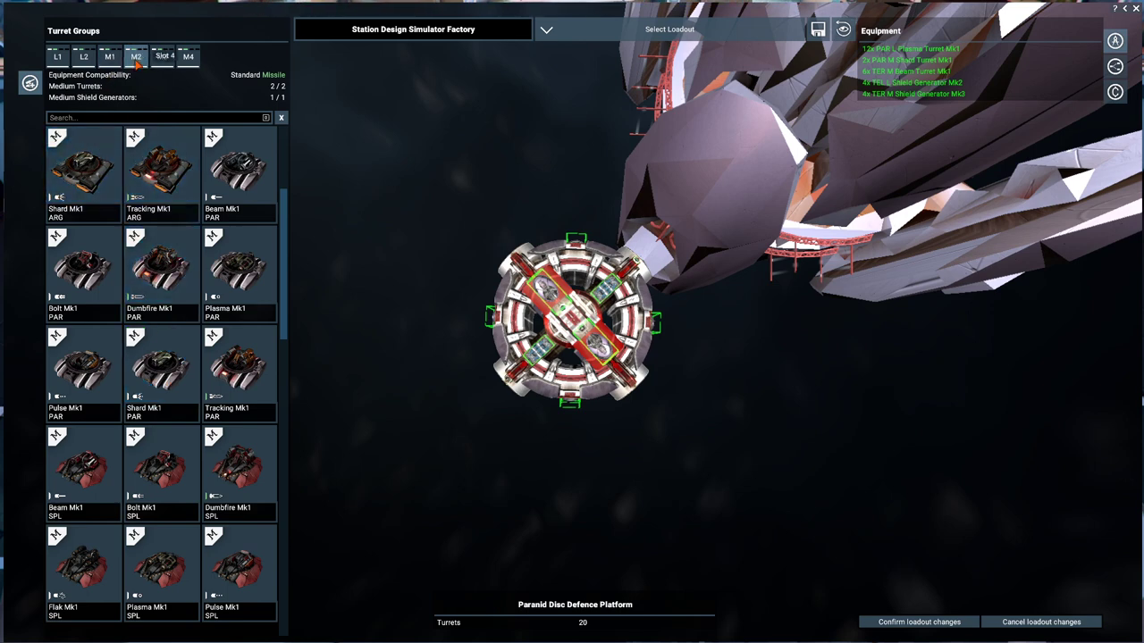
left_click(161, 366)
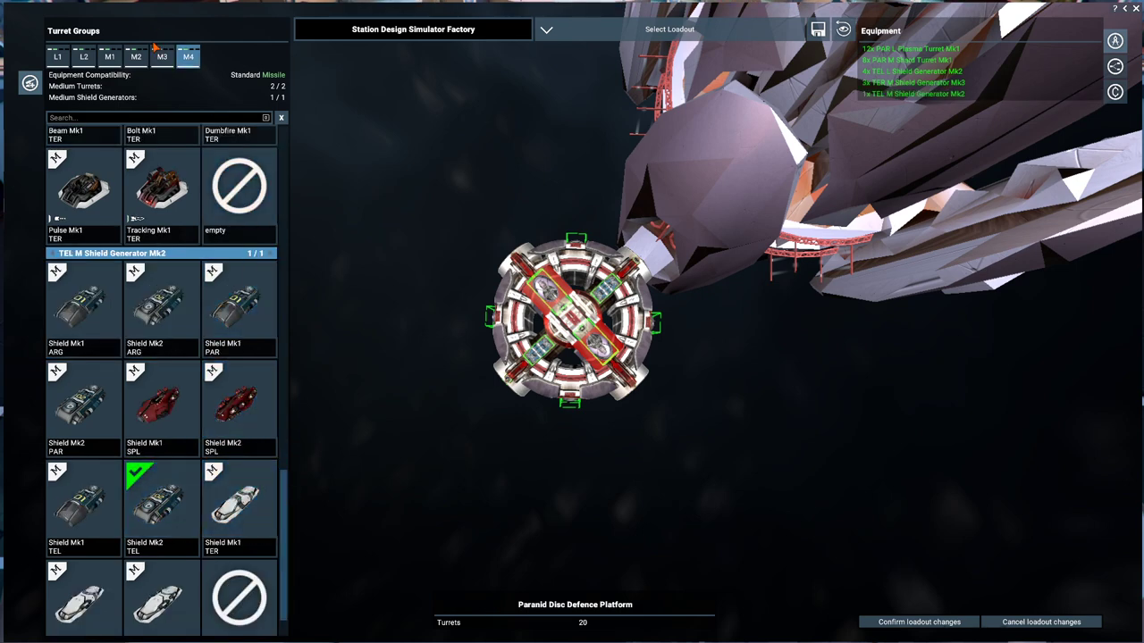
left_click(161, 55)
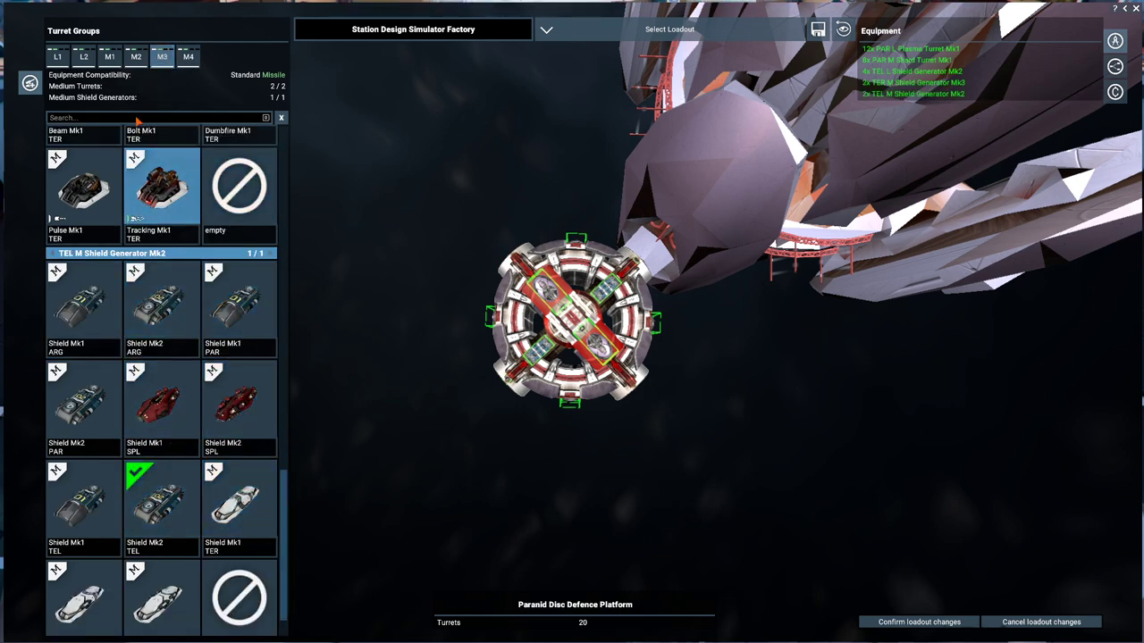
left_click(136, 56)
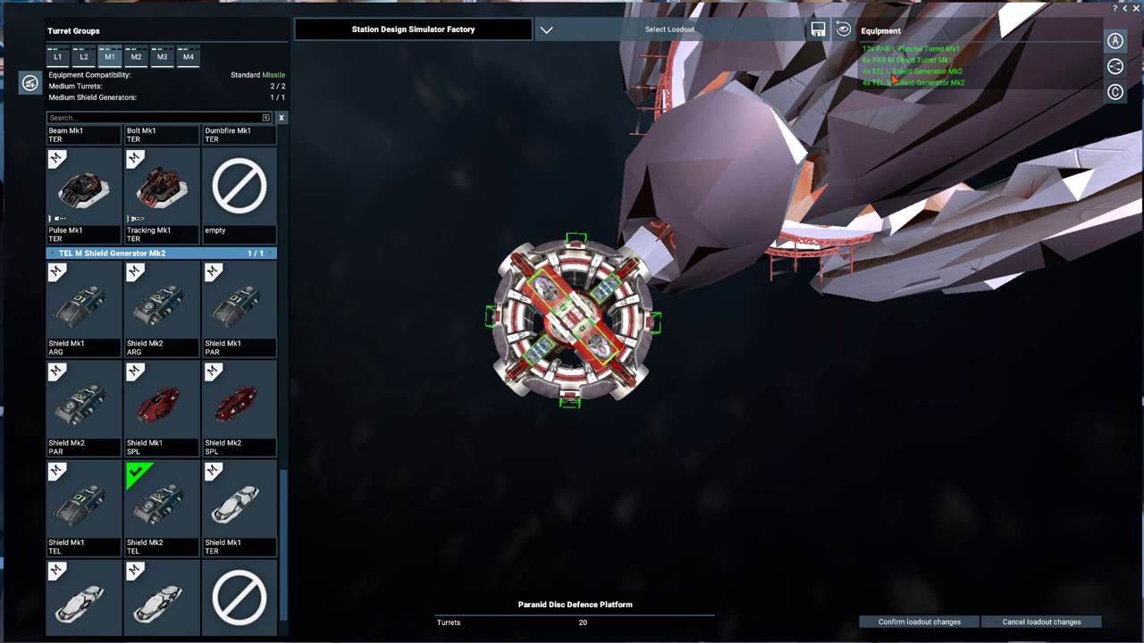
mouse_move(800, 61)
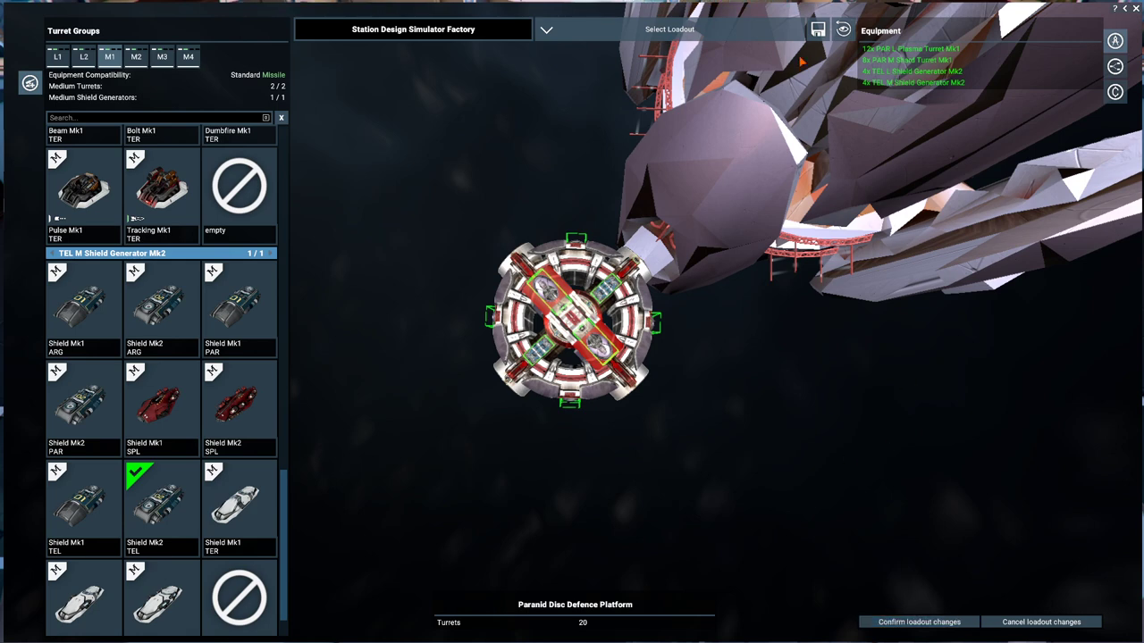
mouse_move(816, 29)
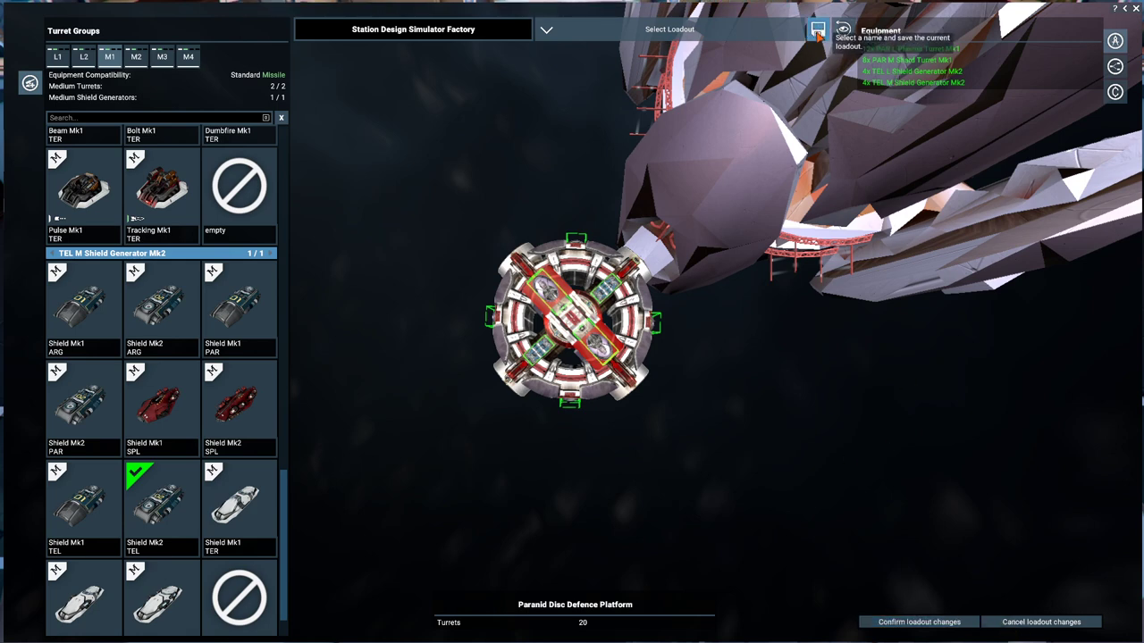
Save the loadout as new under the name 'Par1' and confirm the loadout changes.
left_click(817, 28)
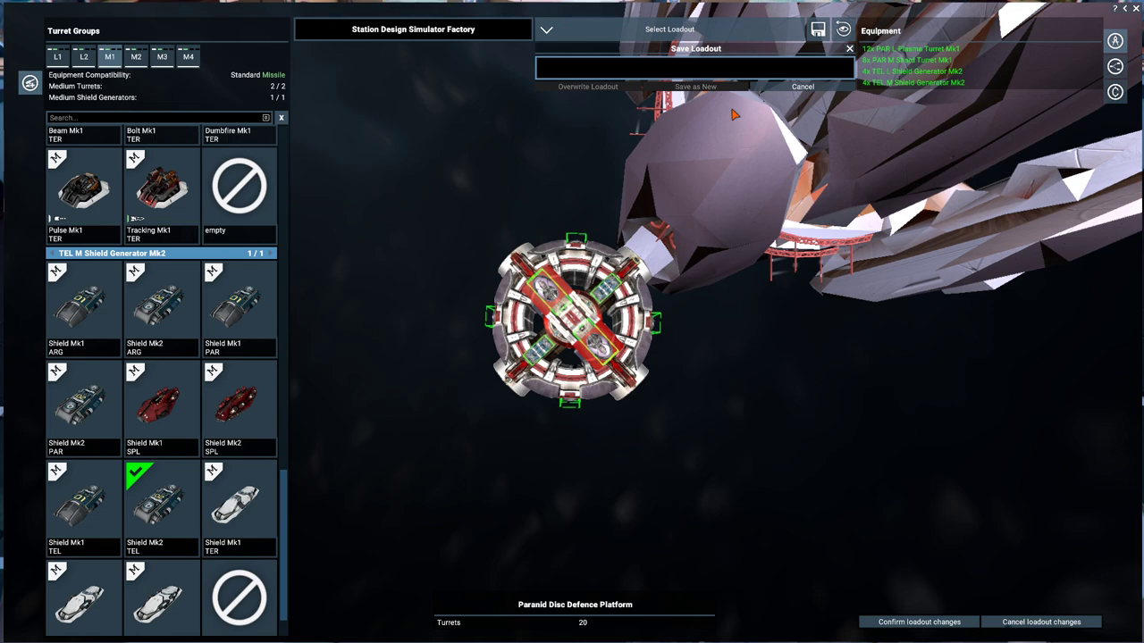
type("Par")
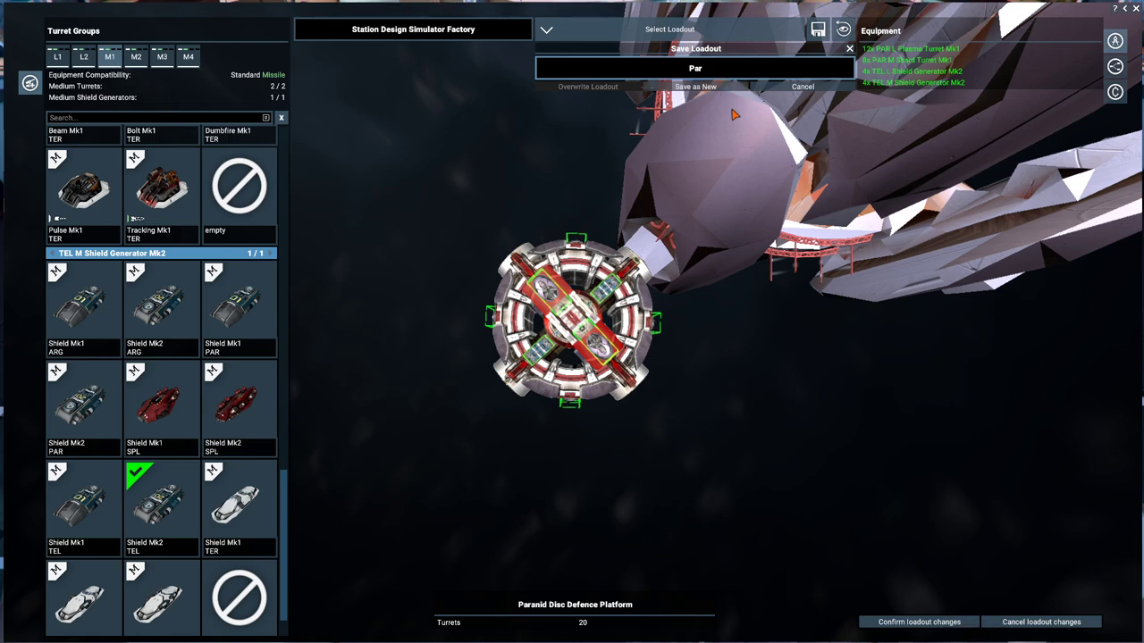
type("1")
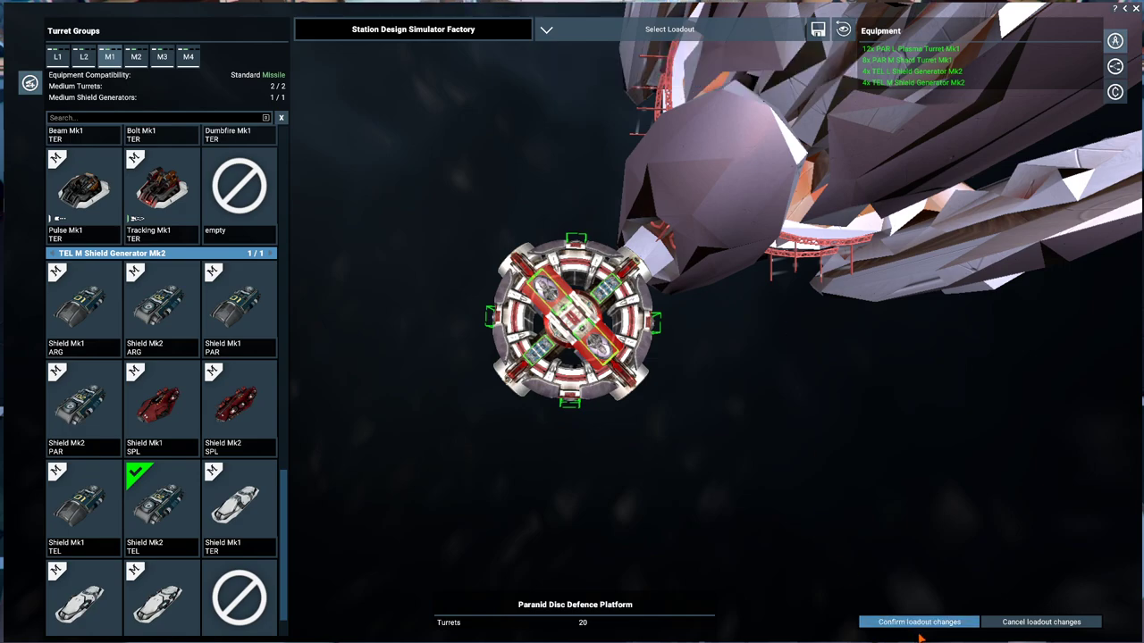
left_click(918, 622)
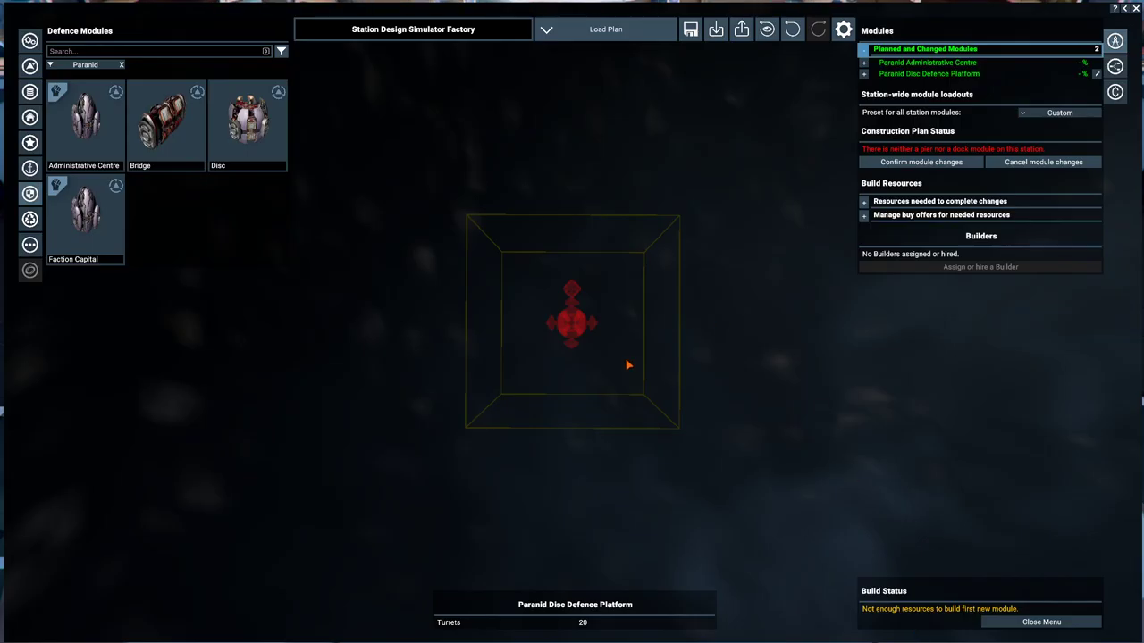
Copy the disc platform onto the admin centre's remaining sides to form a cross of four.
left_click(929, 74)
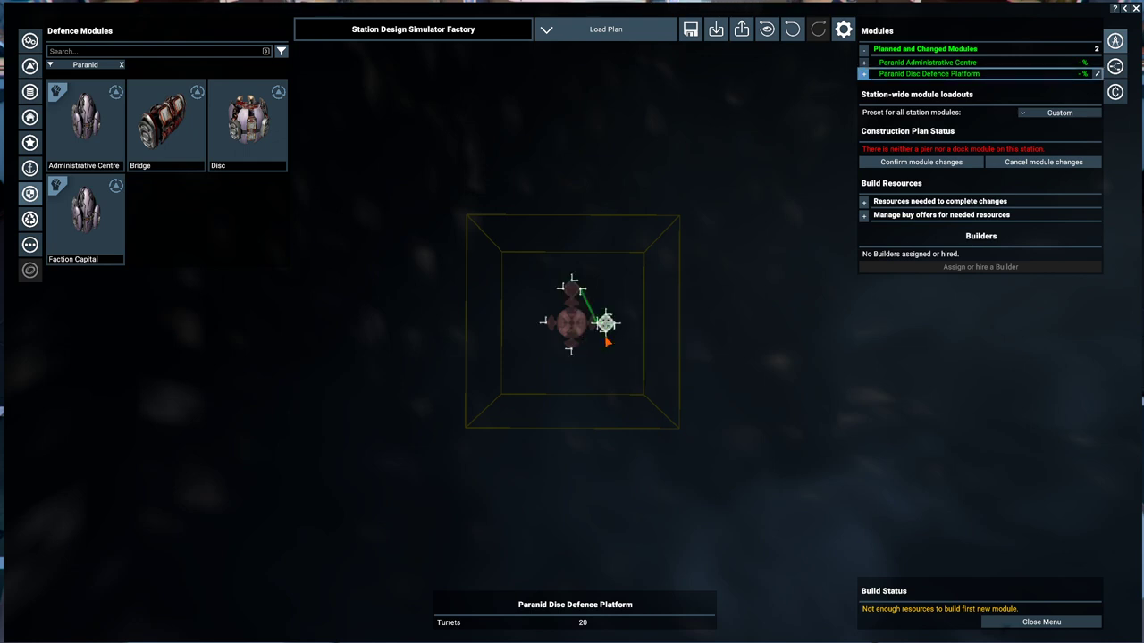
right_click(605, 322)
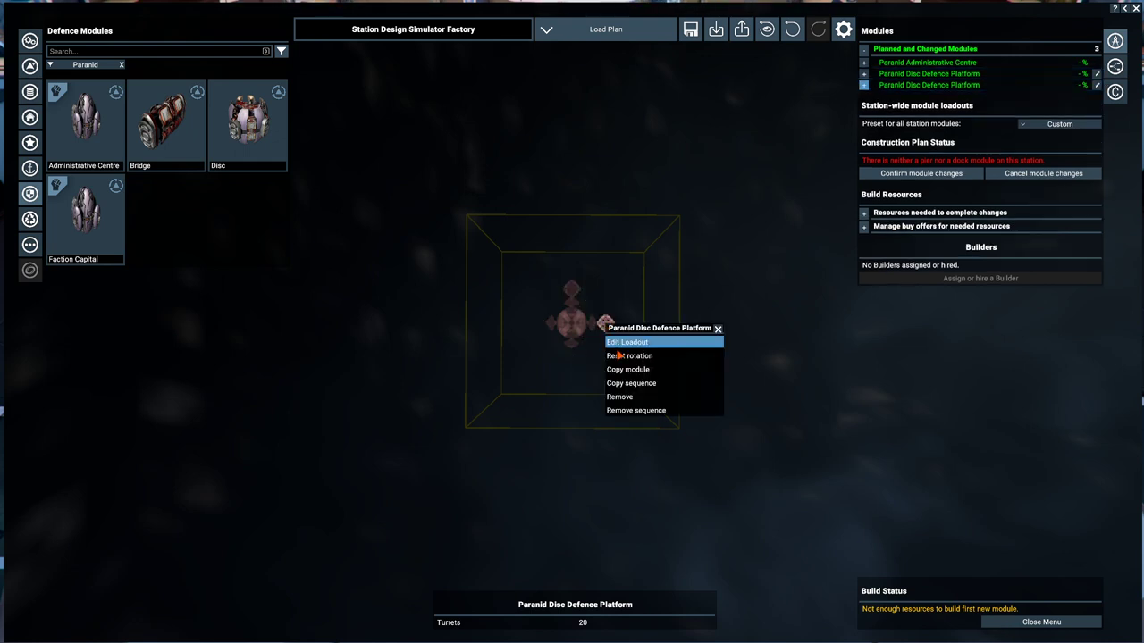
left_click(626, 344)
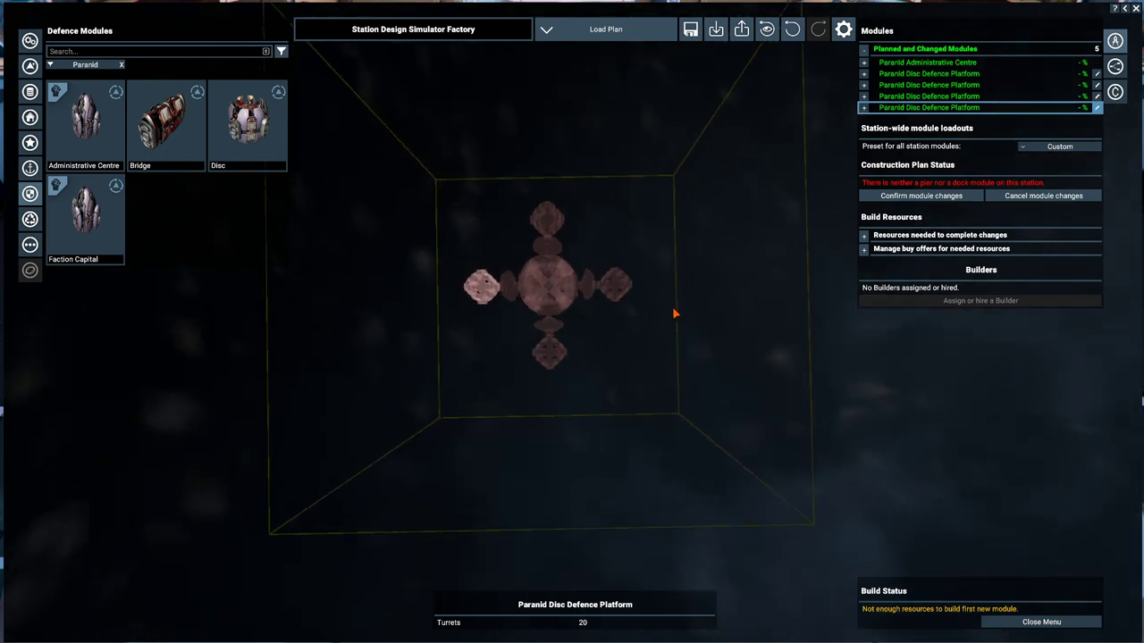
mouse_move(617, 286)
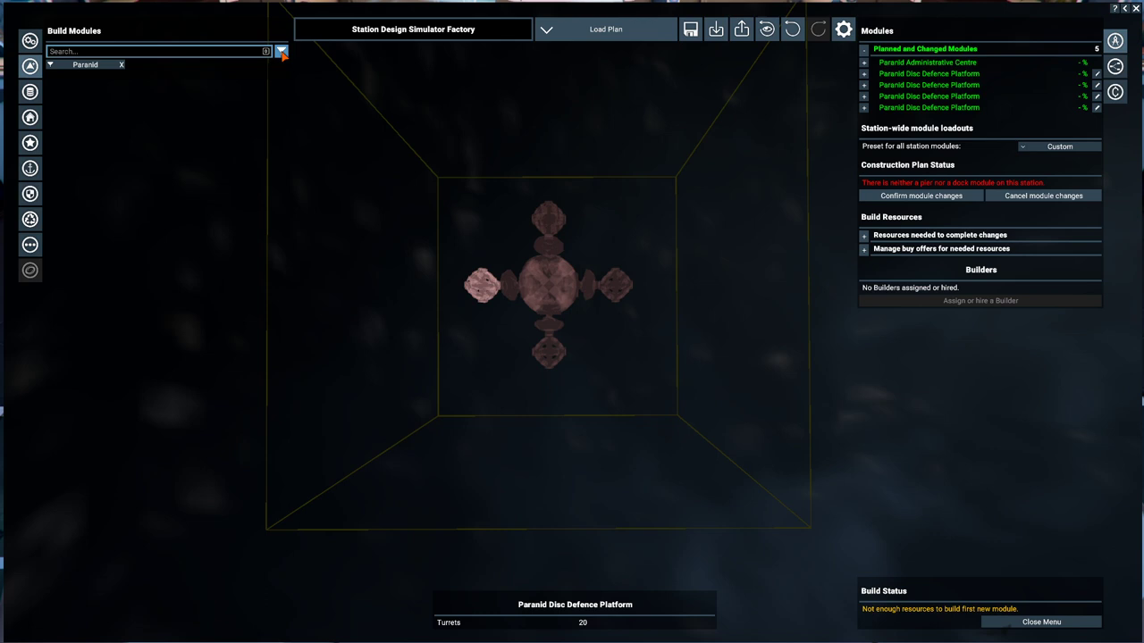
Place a base connection structure from the module list, then remove it again.
left_click(280, 50)
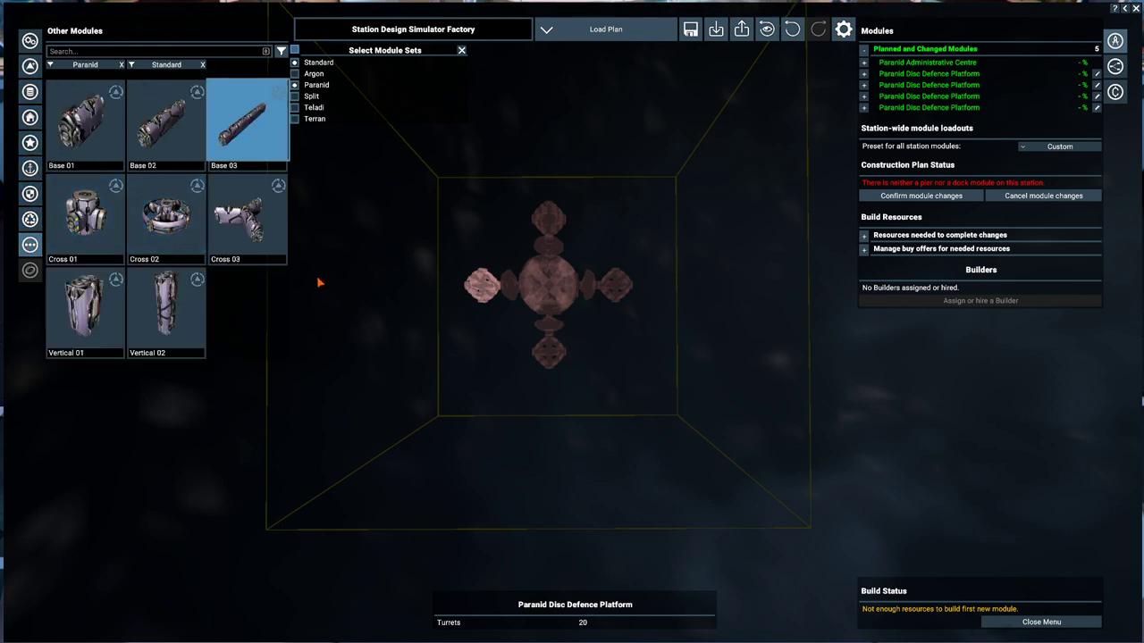
left_click(246, 214)
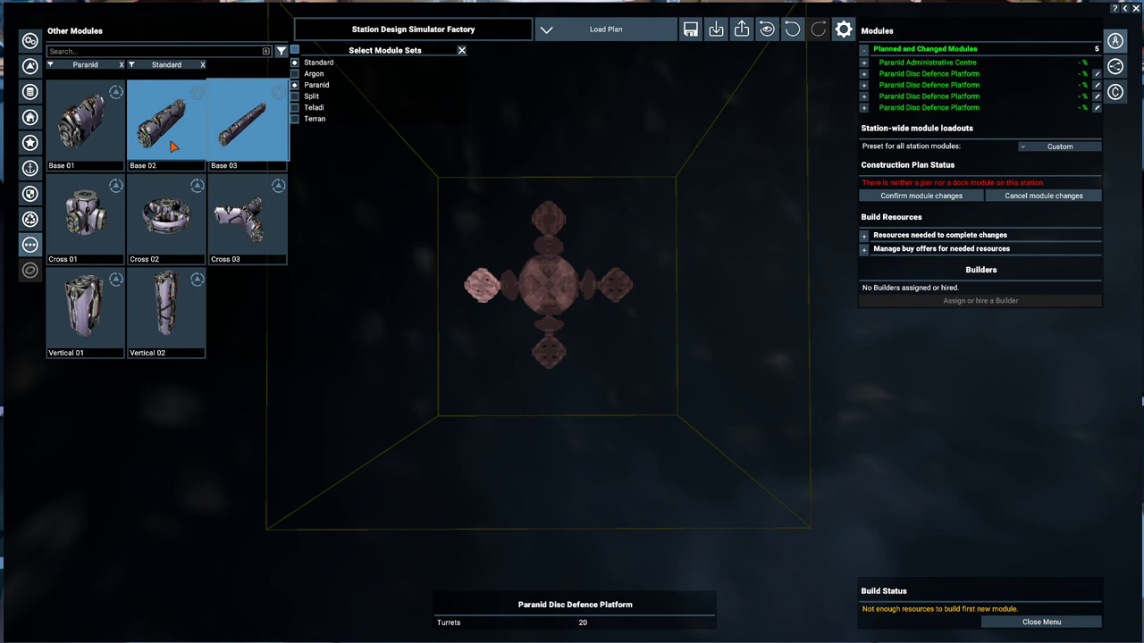
left_click(165, 122)
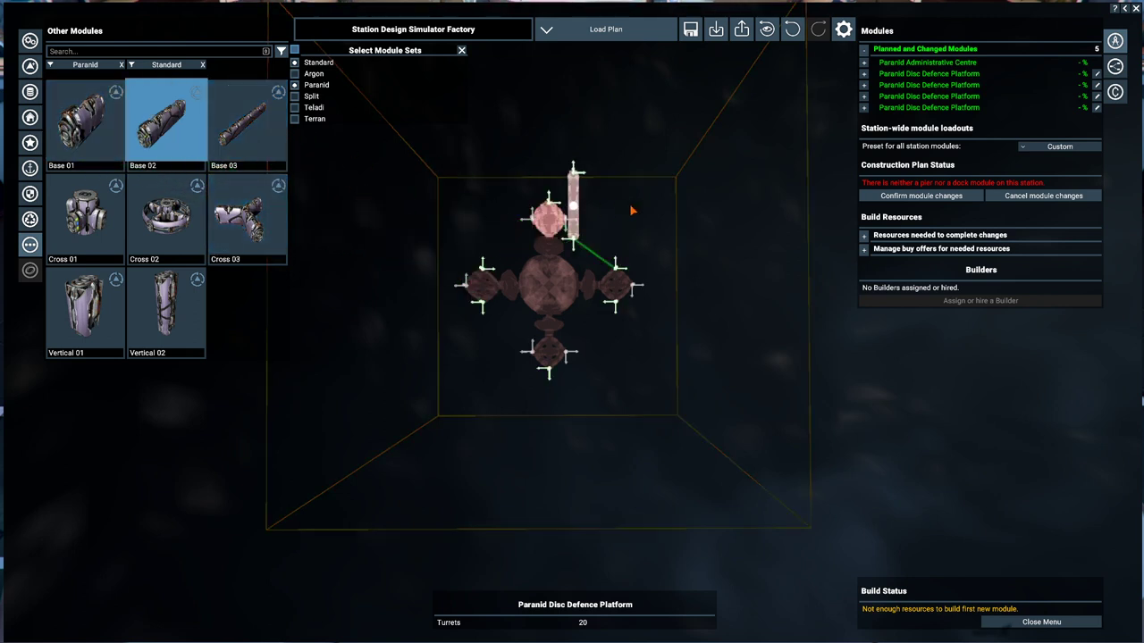
right_click(571, 206)
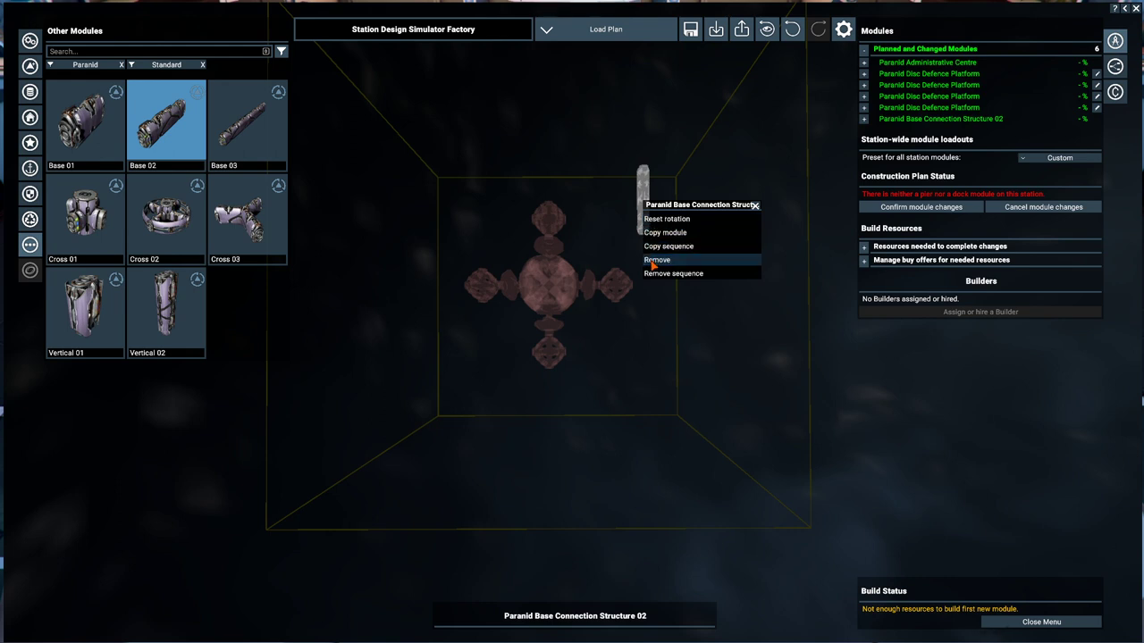
left_click(658, 259)
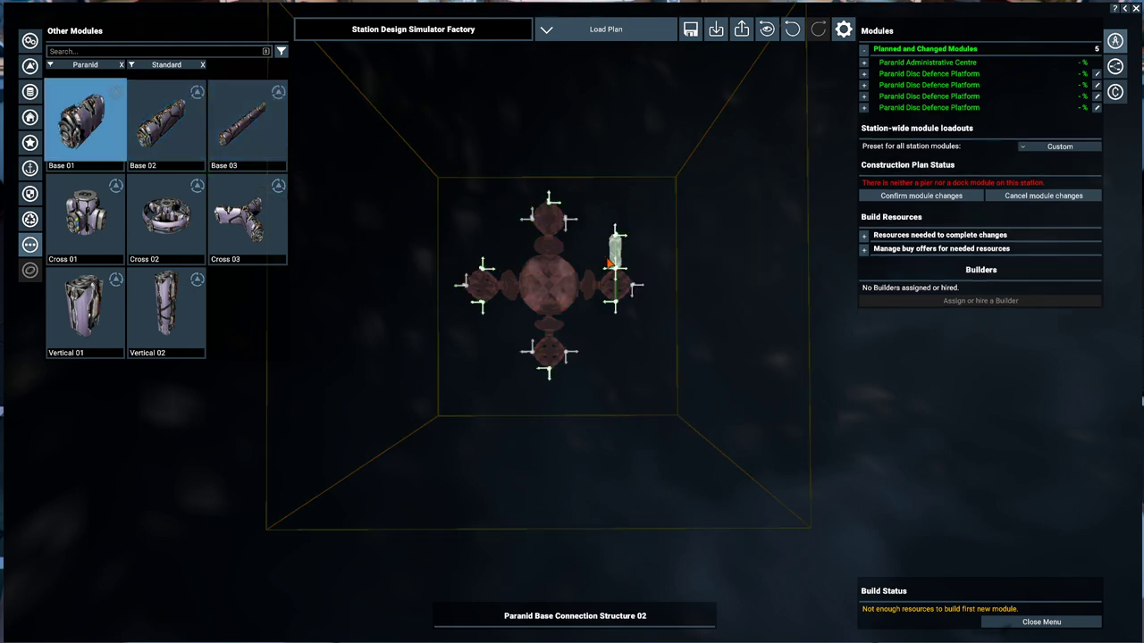
Place a Base Connection Structure 01 beside the top platform and copy it.
left_click(615, 264)
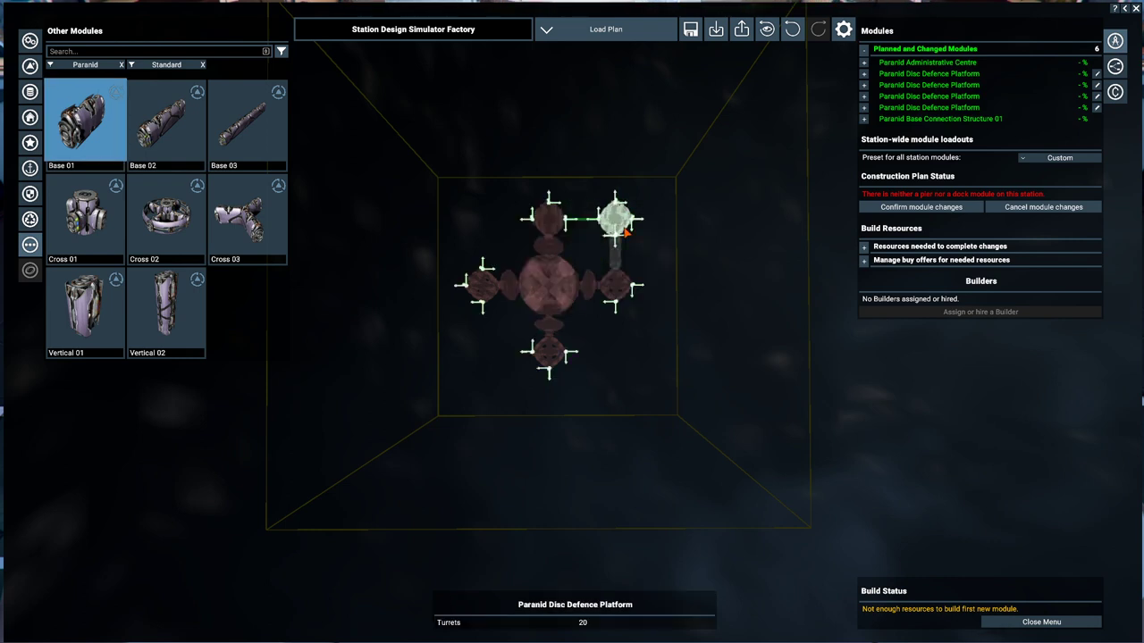
right_click(614, 218)
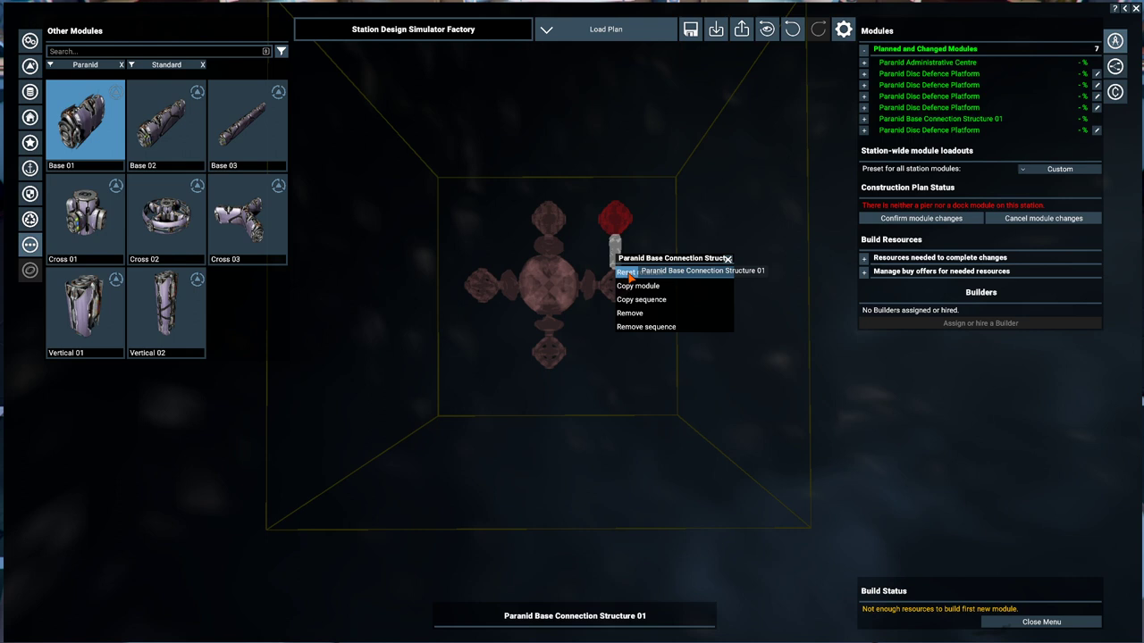
left_click(625, 272)
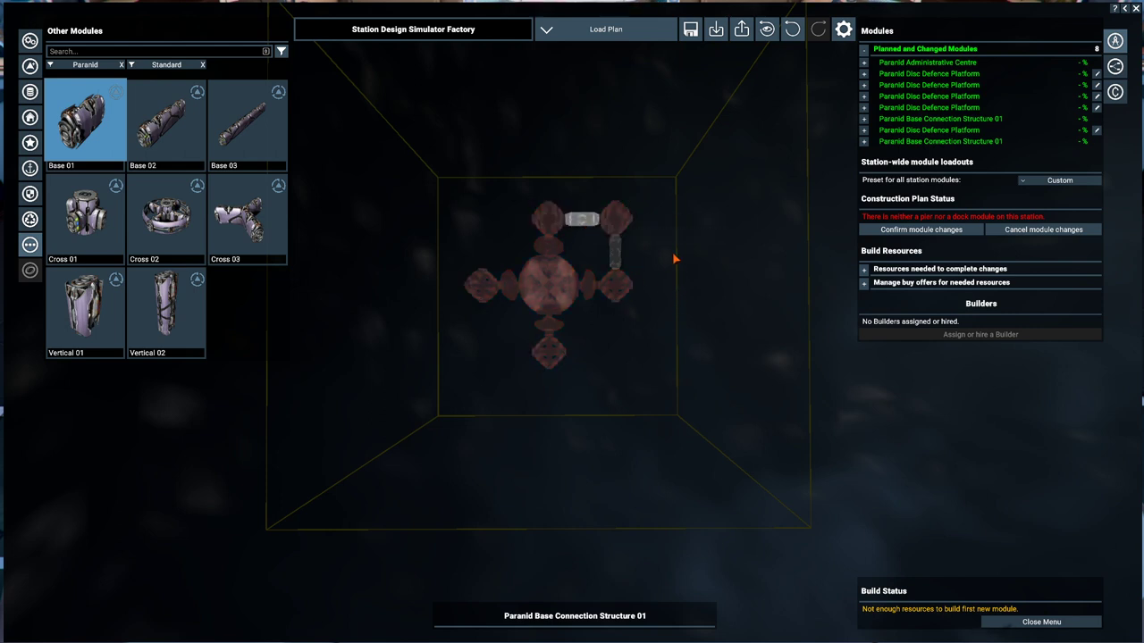
mouse_move(629, 295)
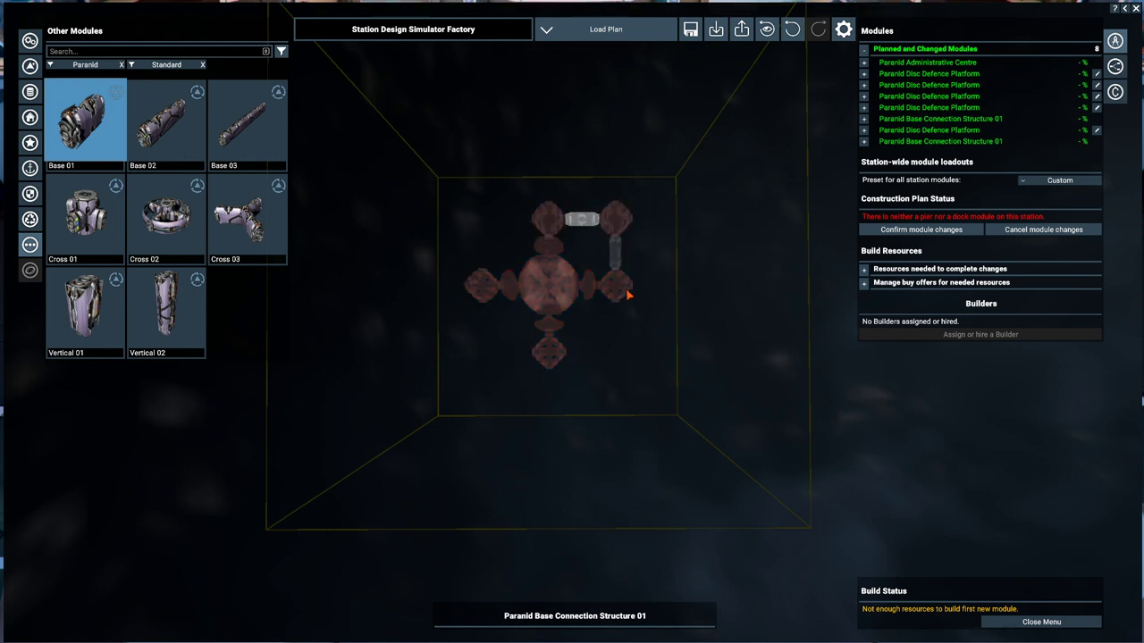
mouse_move(617, 248)
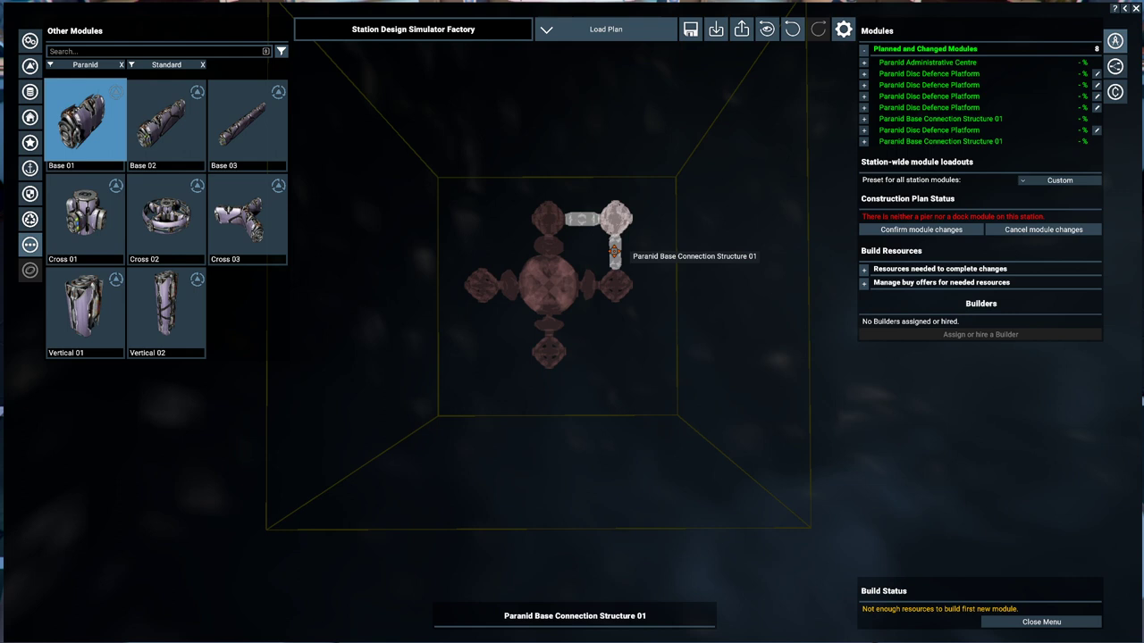
Copy the connector-and-platform sequence and a further connection structure to close the square ring.
right_click(615, 236)
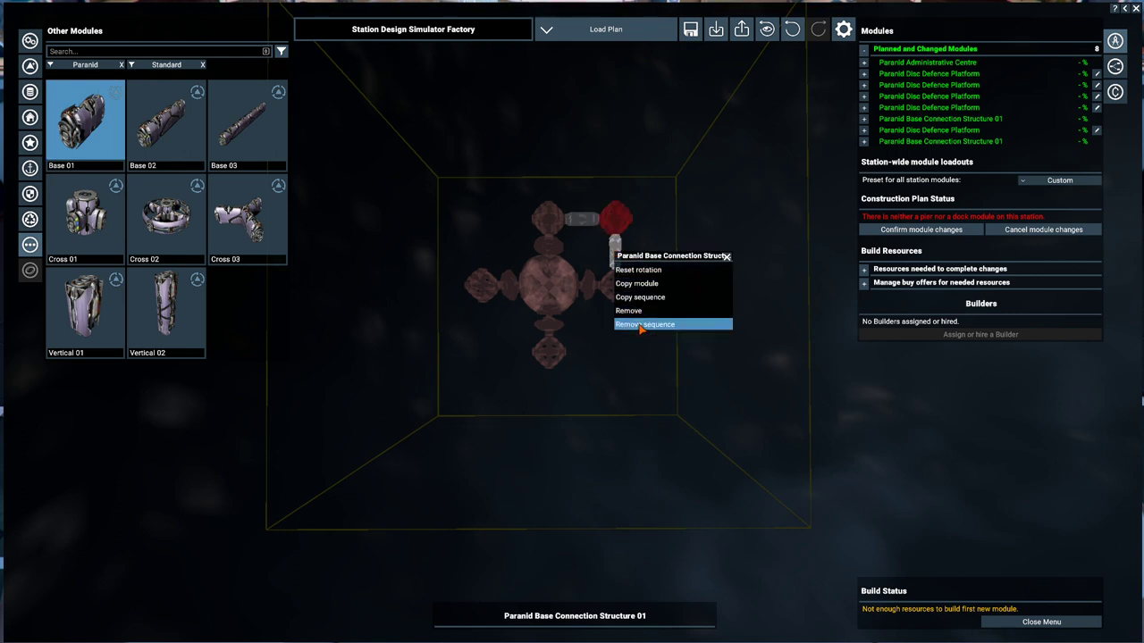
mouse_move(640, 296)
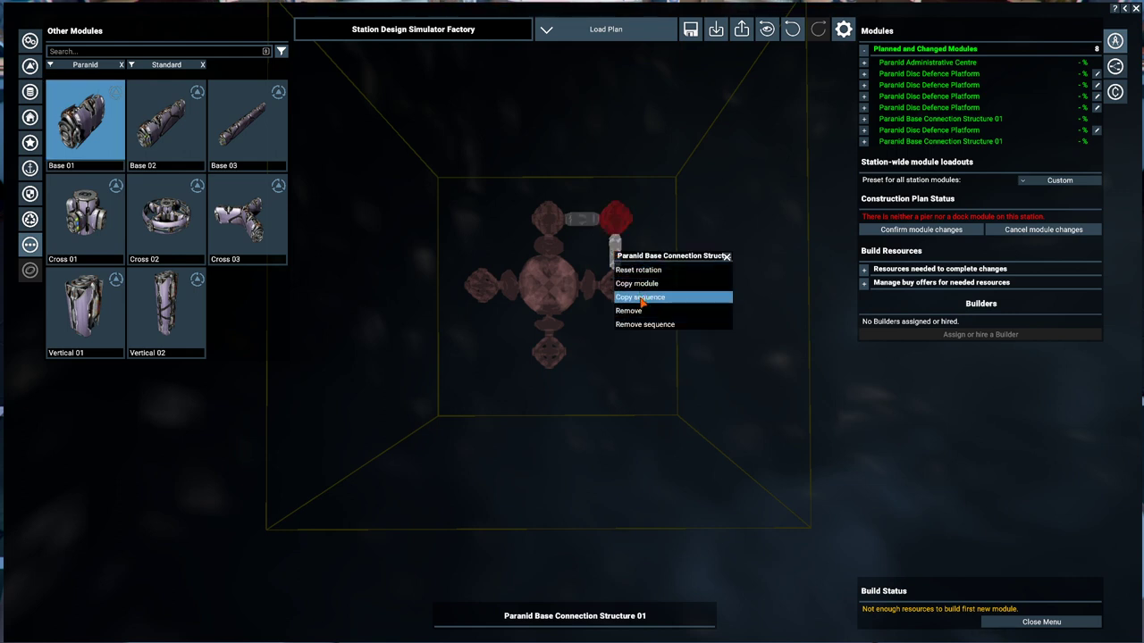
left_click(639, 297)
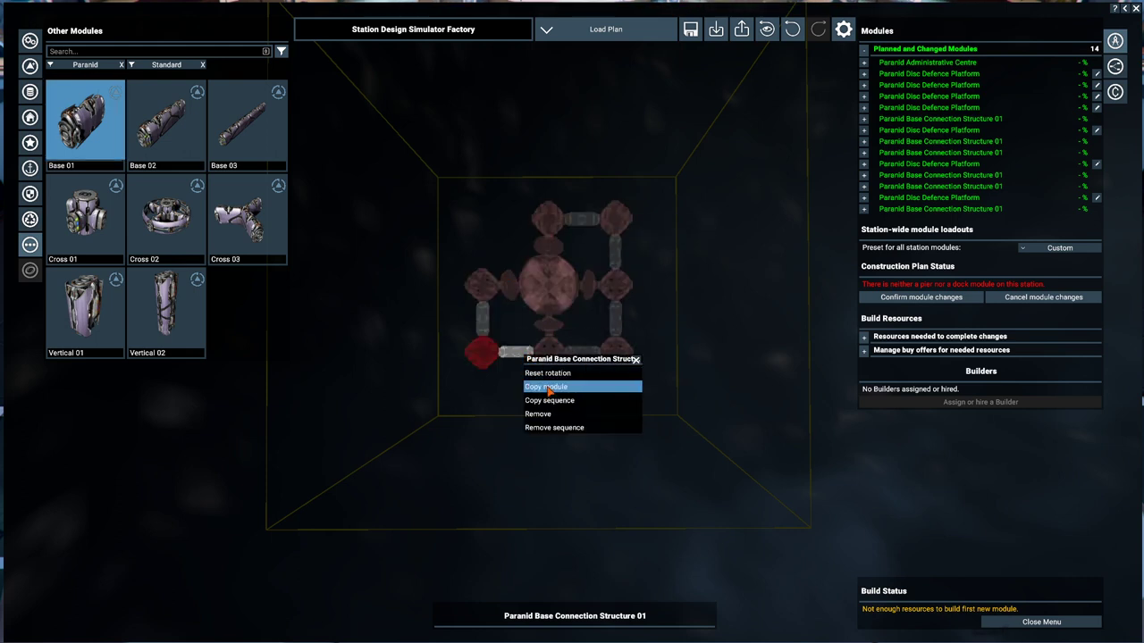
left_click(547, 387)
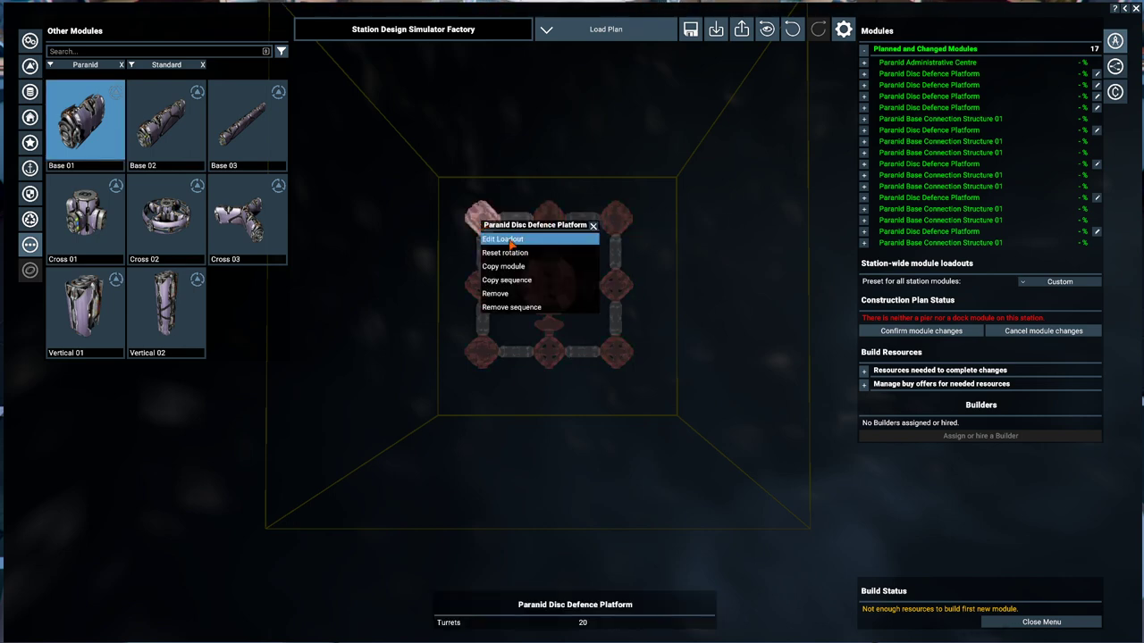
Save the layout as a new construction plan named 'ParDefM'.
left_click(502, 239)
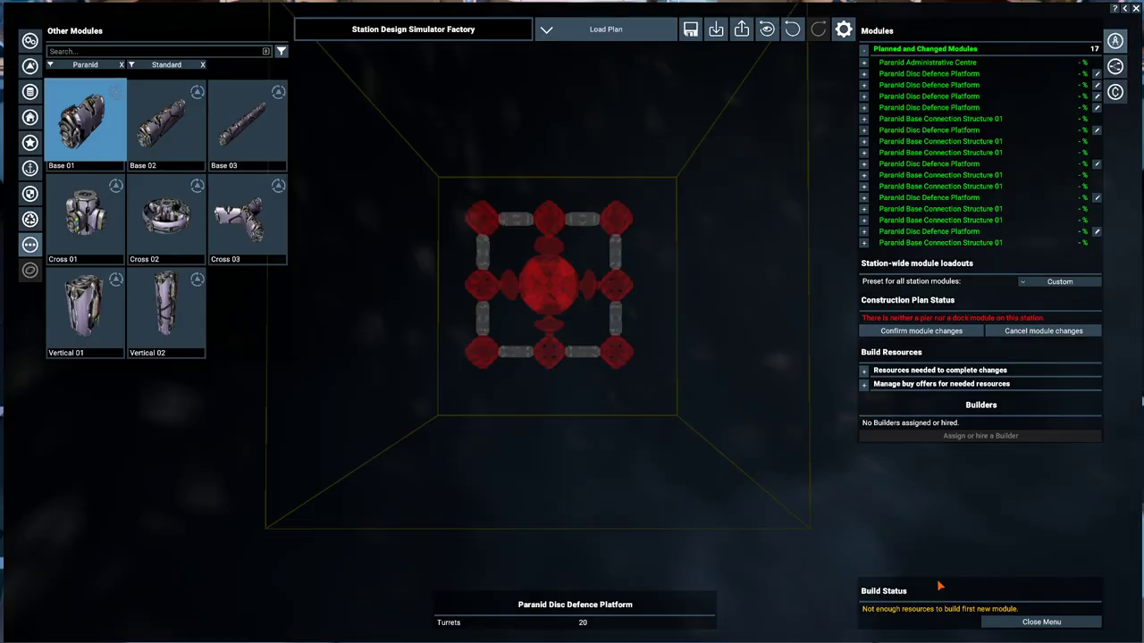
left_click(690, 28)
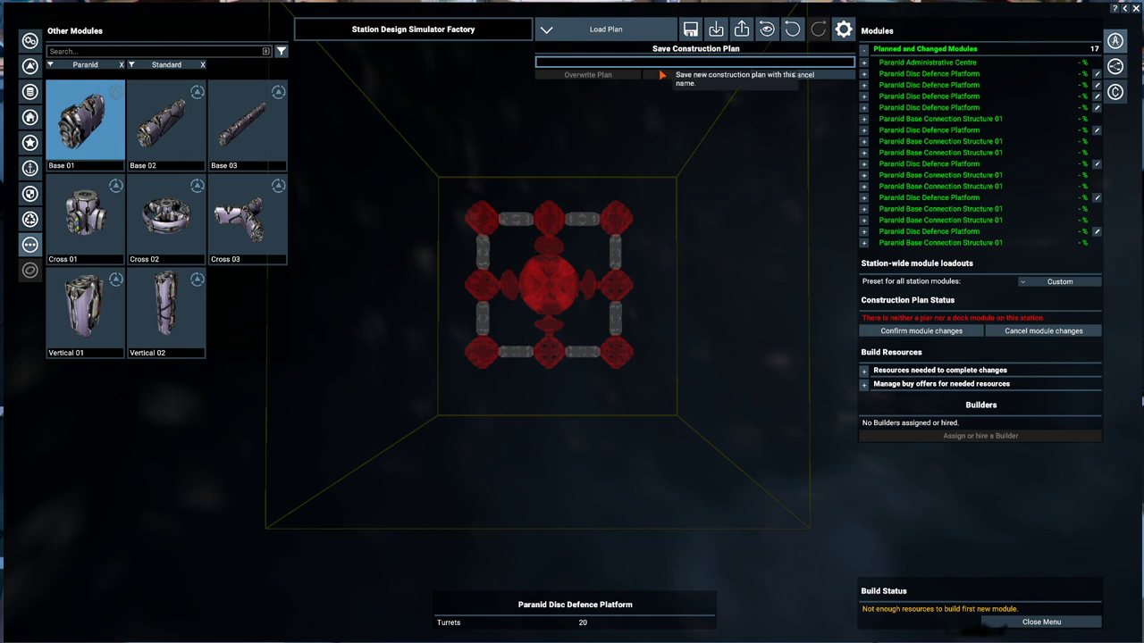
type("Par")
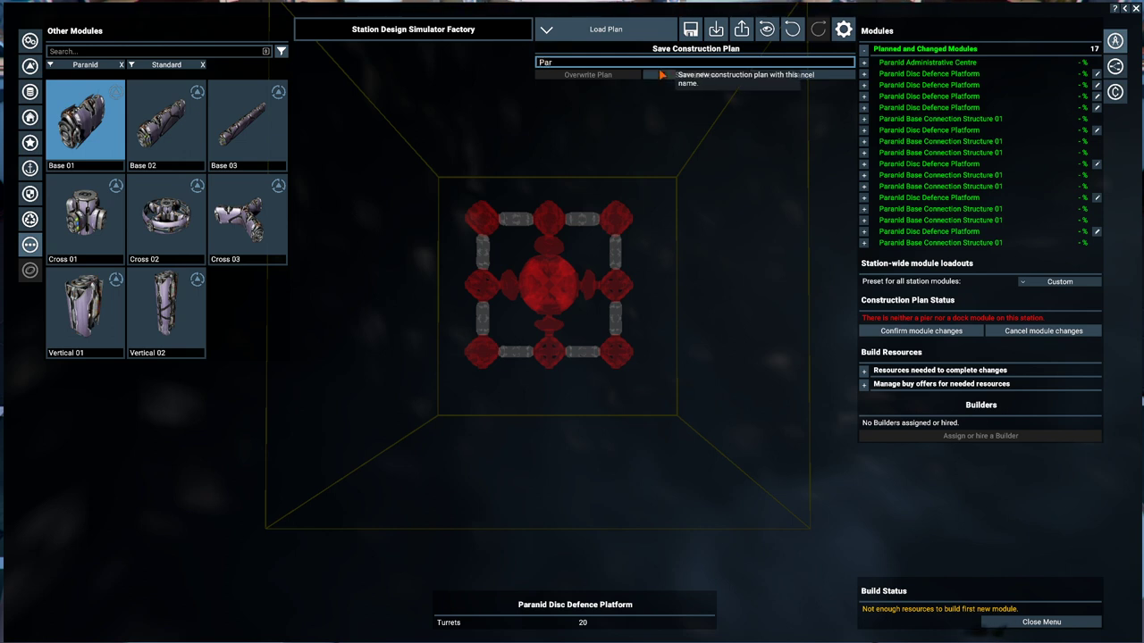
type("Def")
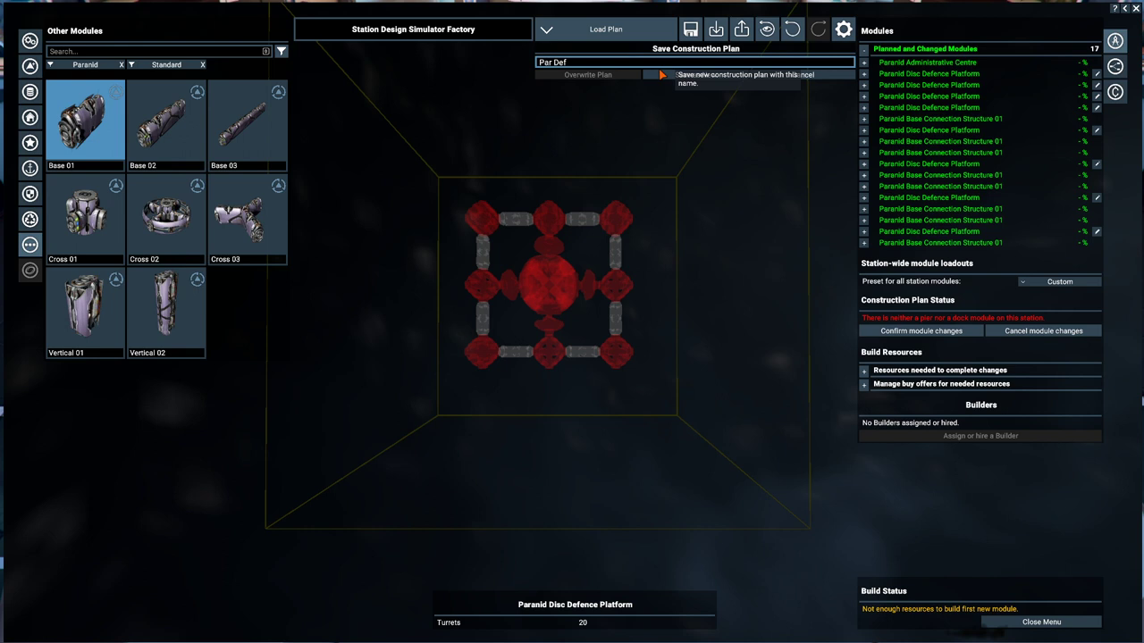
type("M")
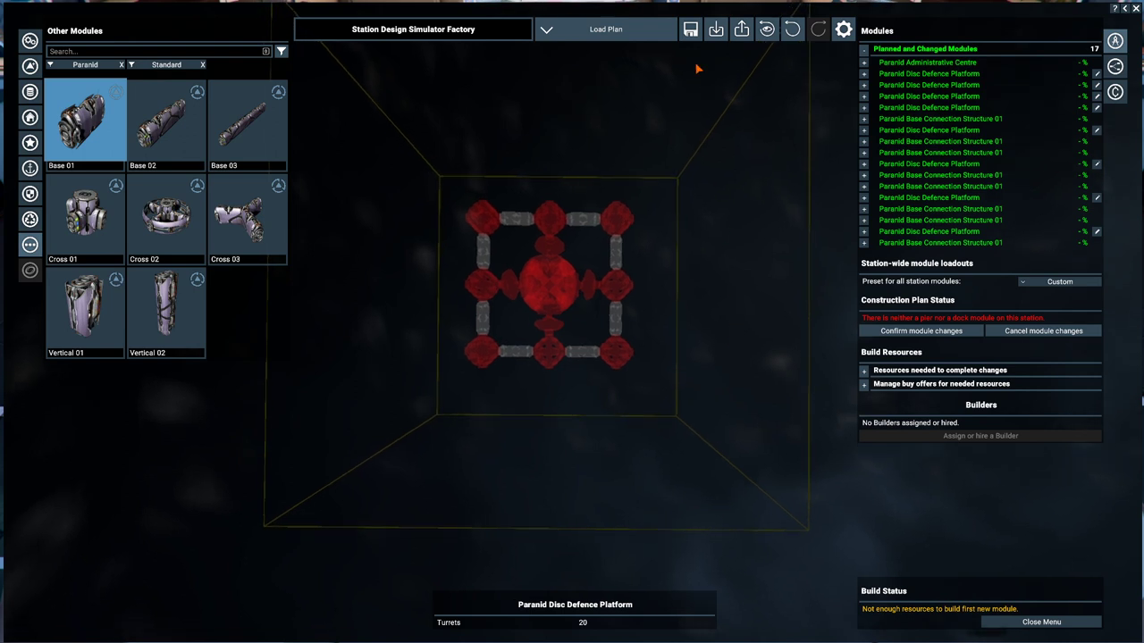
mouse_move(575, 75)
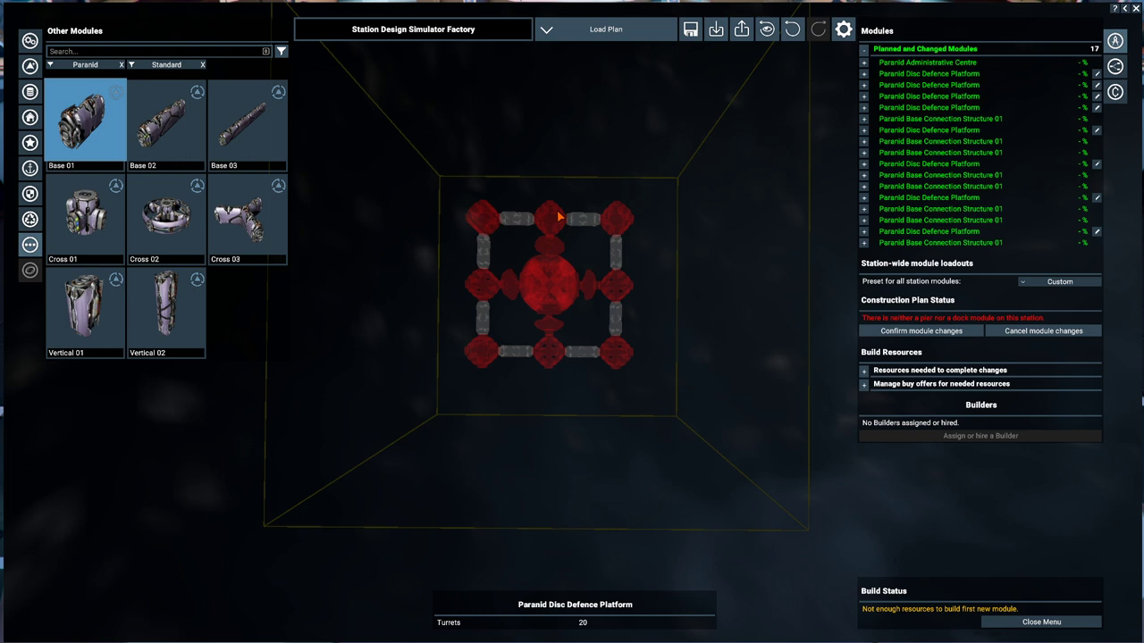
mouse_move(572, 116)
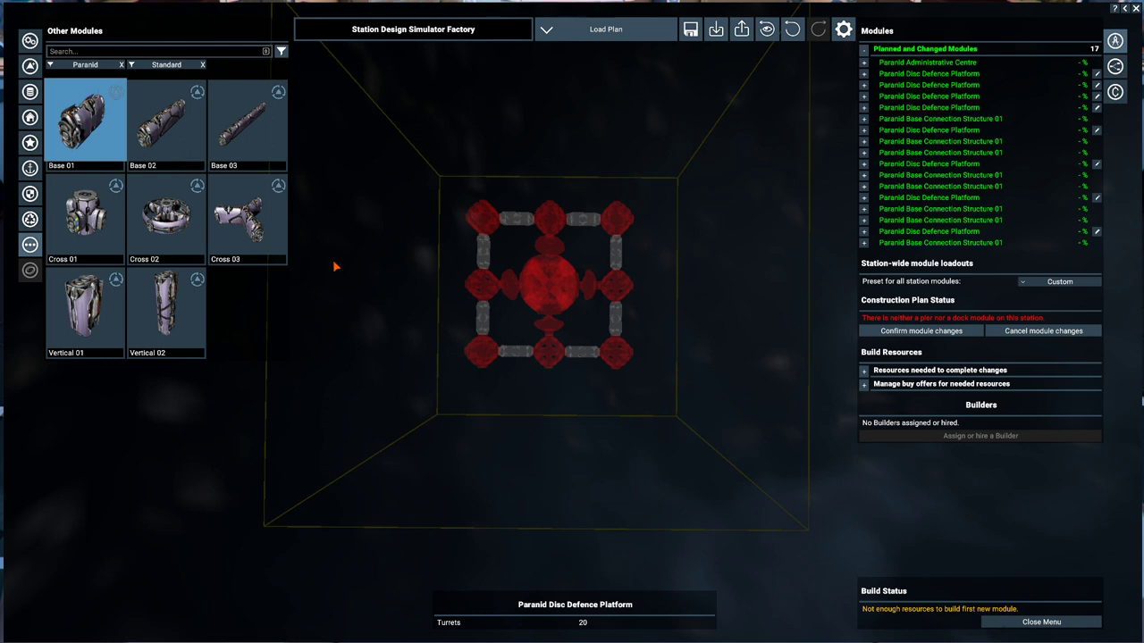
mouse_move(693, 254)
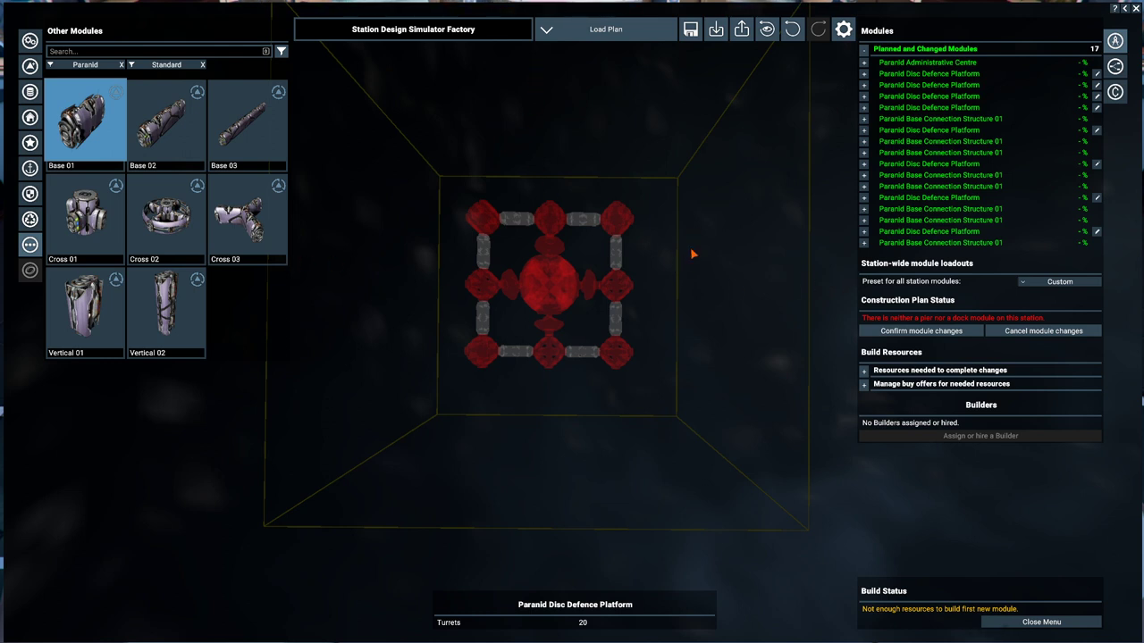
mouse_move(736, 254)
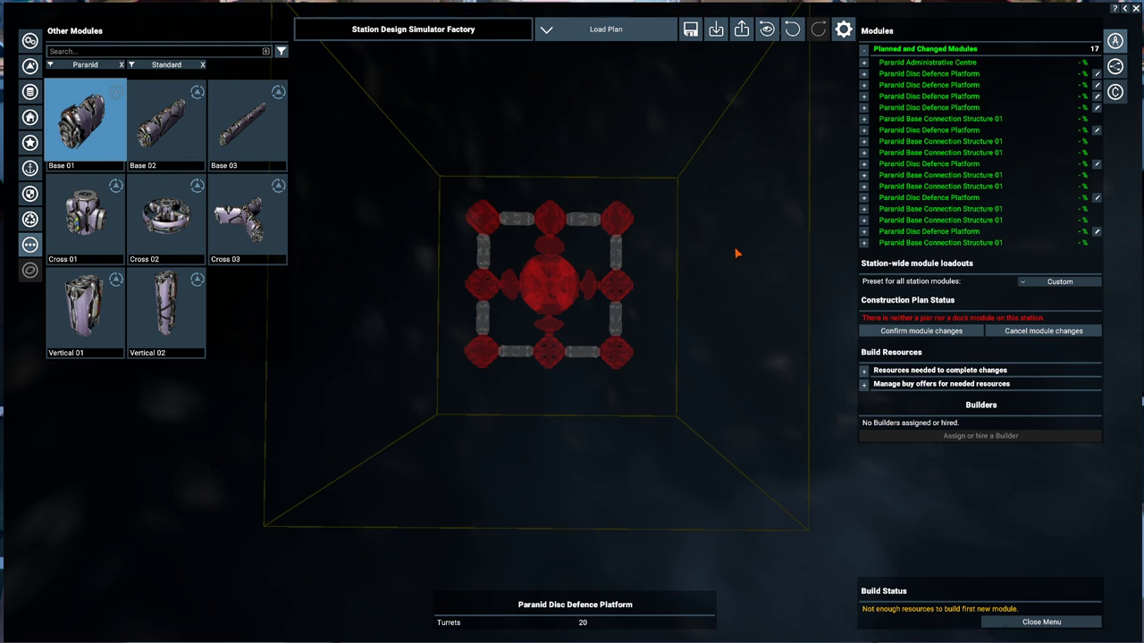
mouse_move(738, 261)
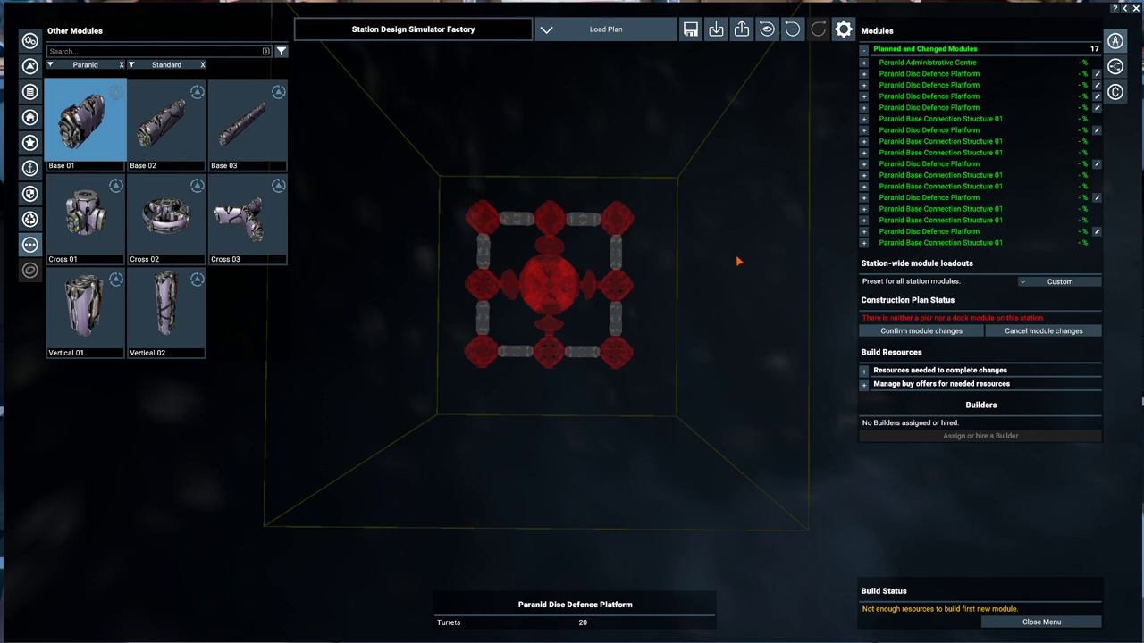
mouse_move(744, 271)
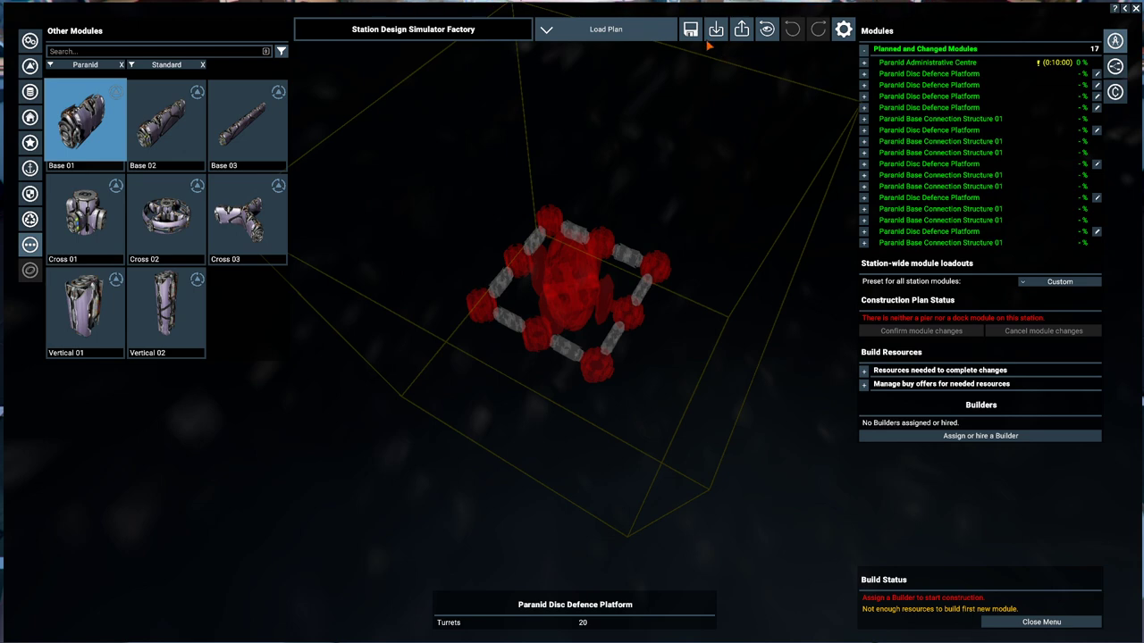
mouse_move(690, 28)
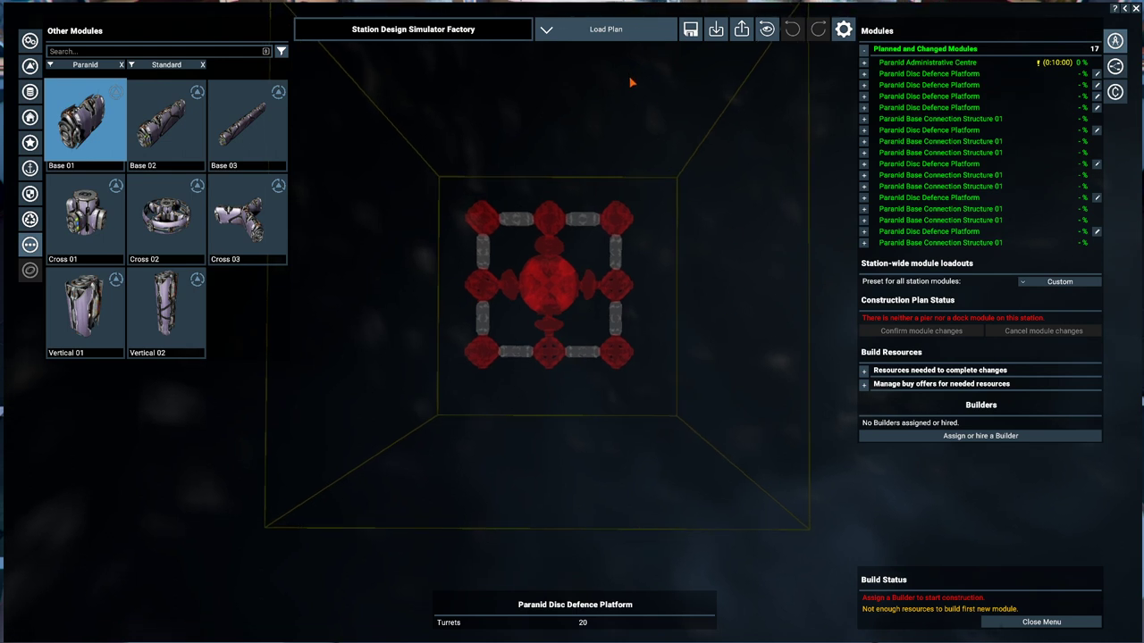
mouse_move(693, 284)
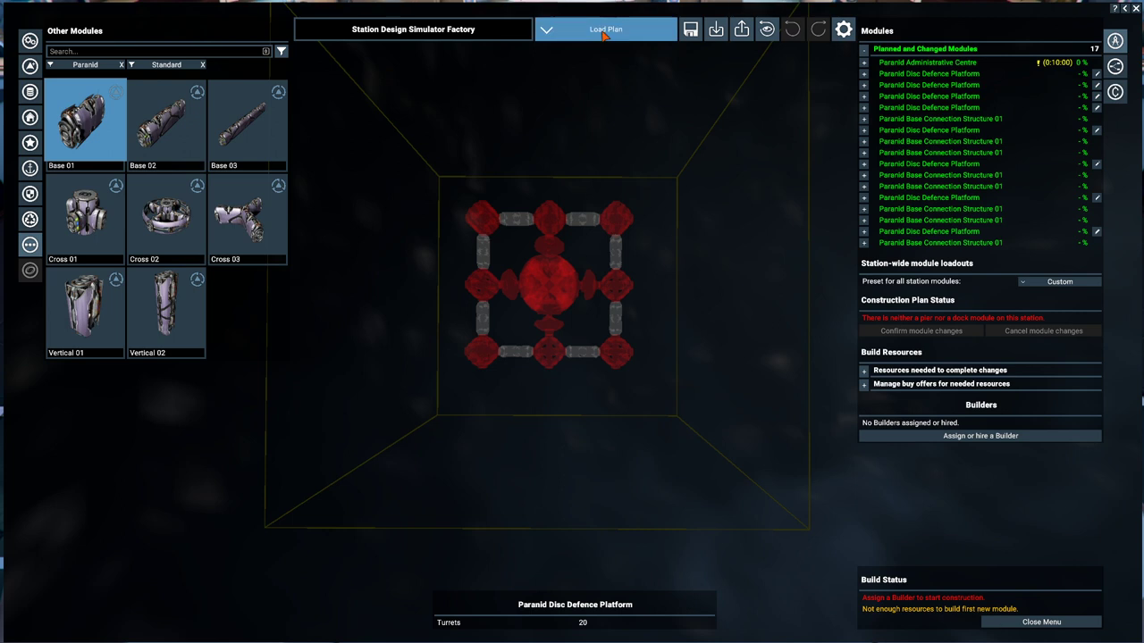
Load a different saved construction plan, the Argon ringed-cross defence layout.
left_click(604, 29)
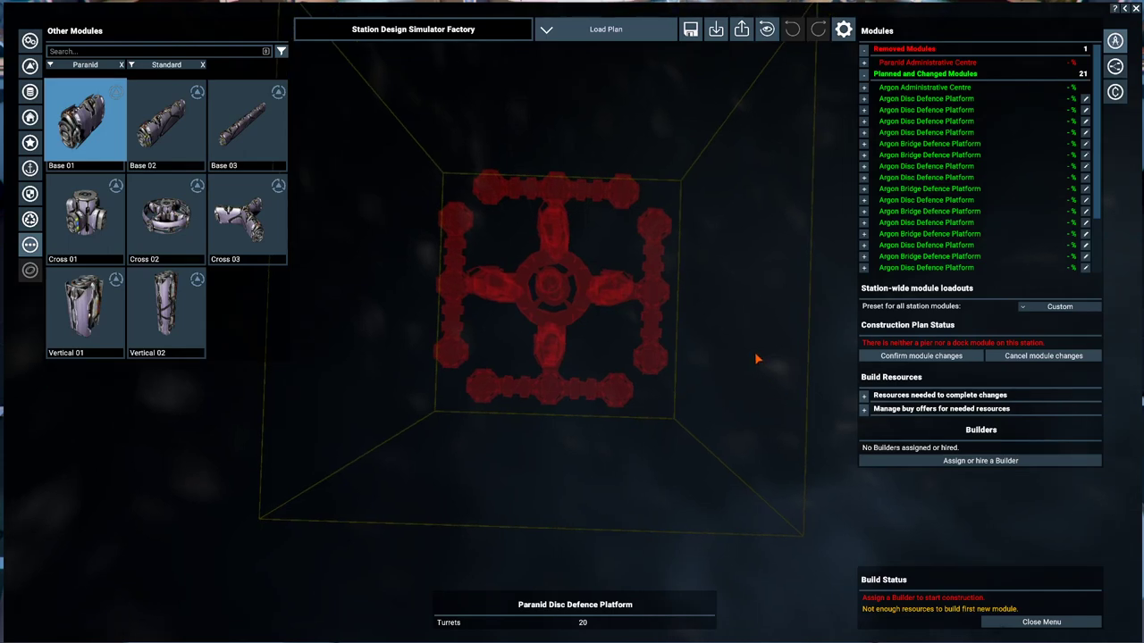
mouse_move(754, 329)
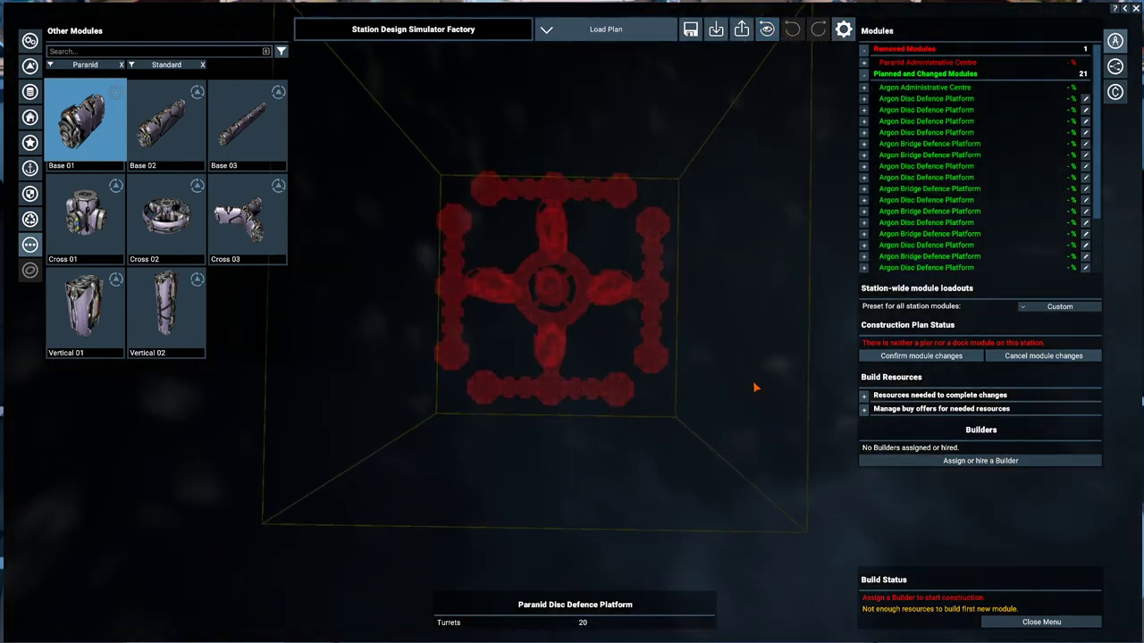
mouse_move(725, 240)
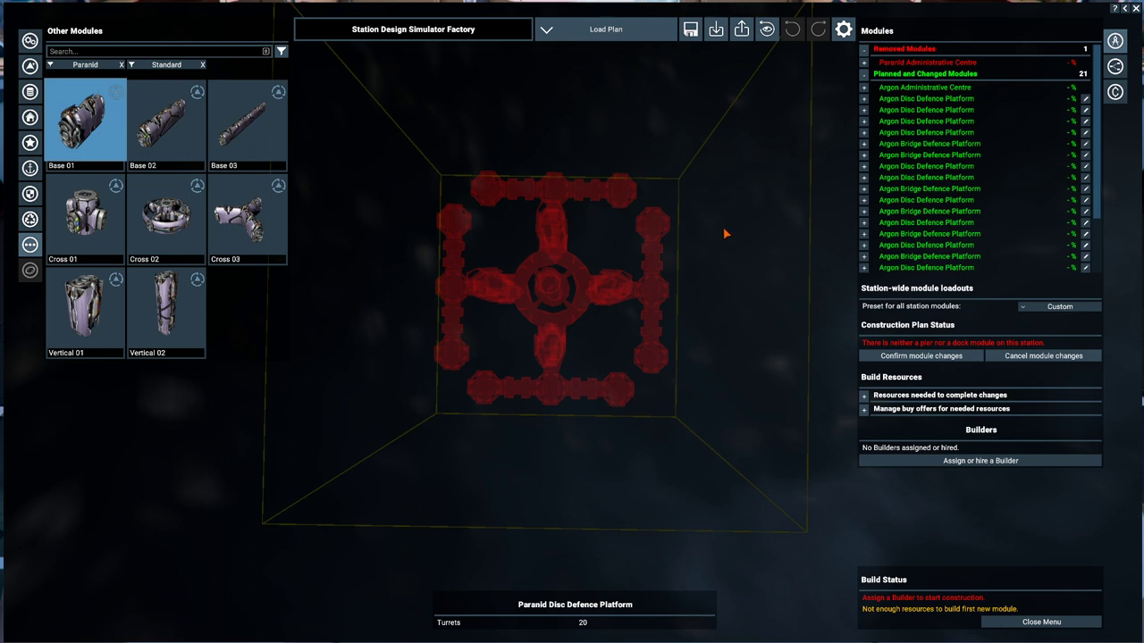
mouse_move(739, 247)
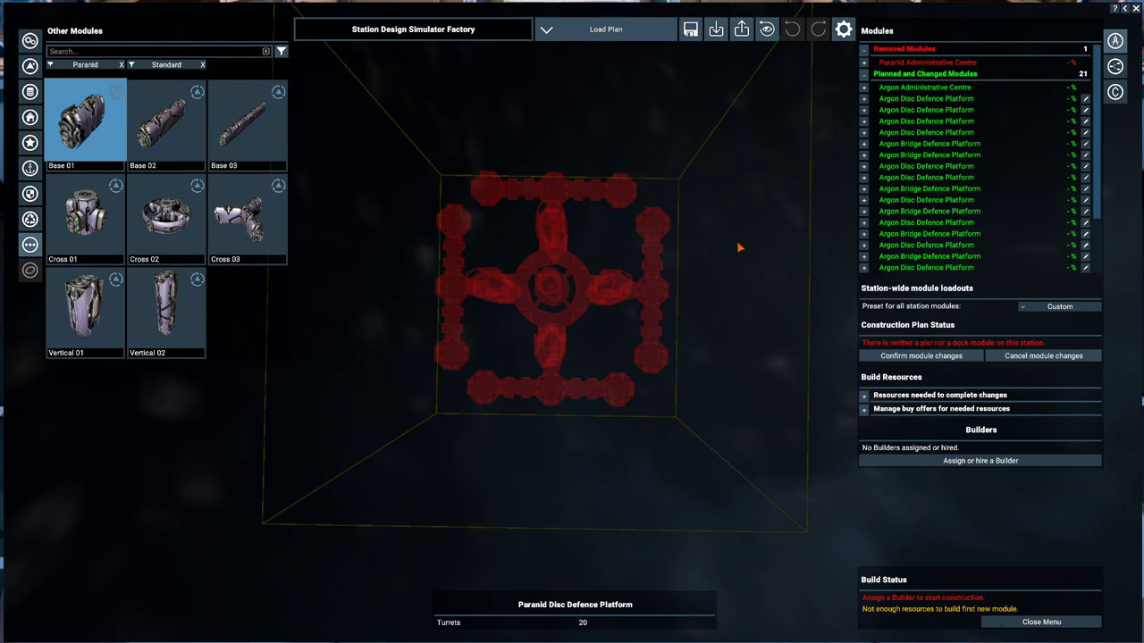
mouse_move(736, 268)
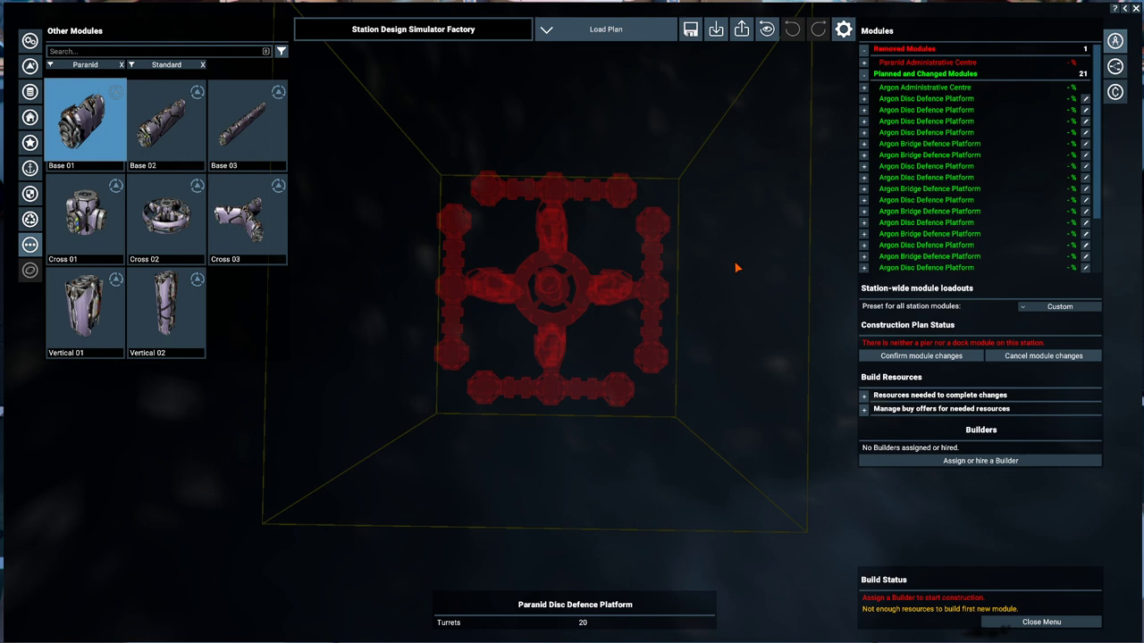